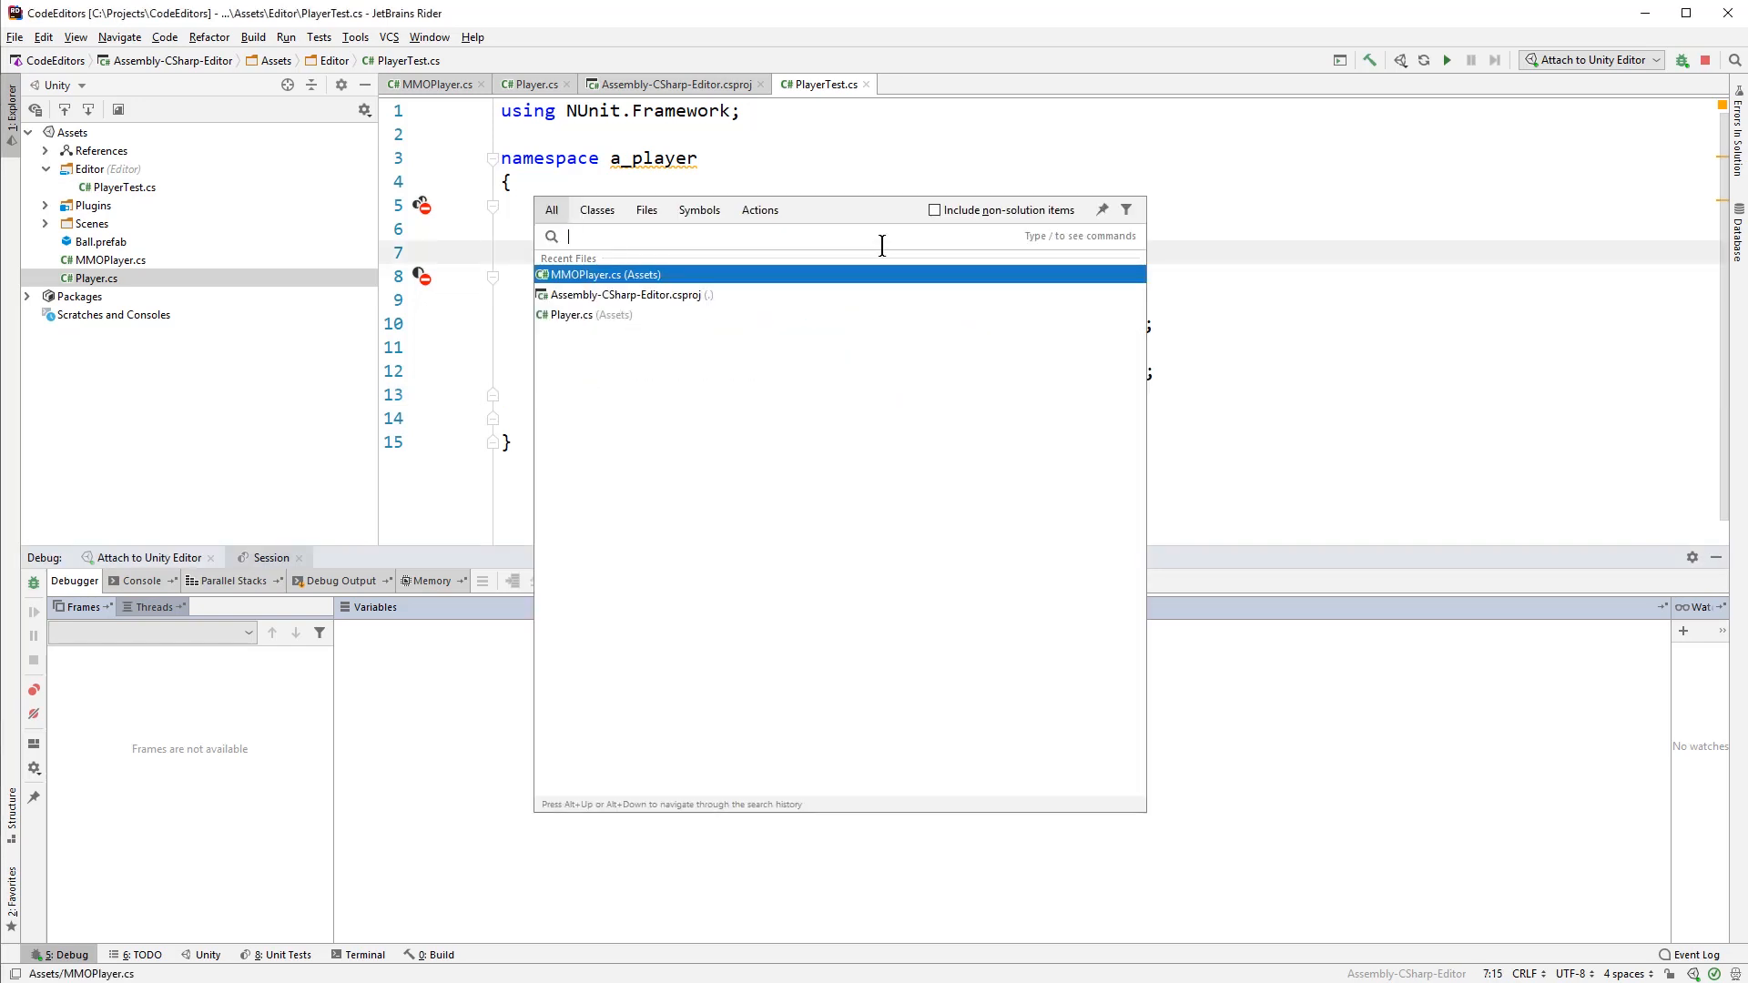
pyautogui.moveTo(661, 275)
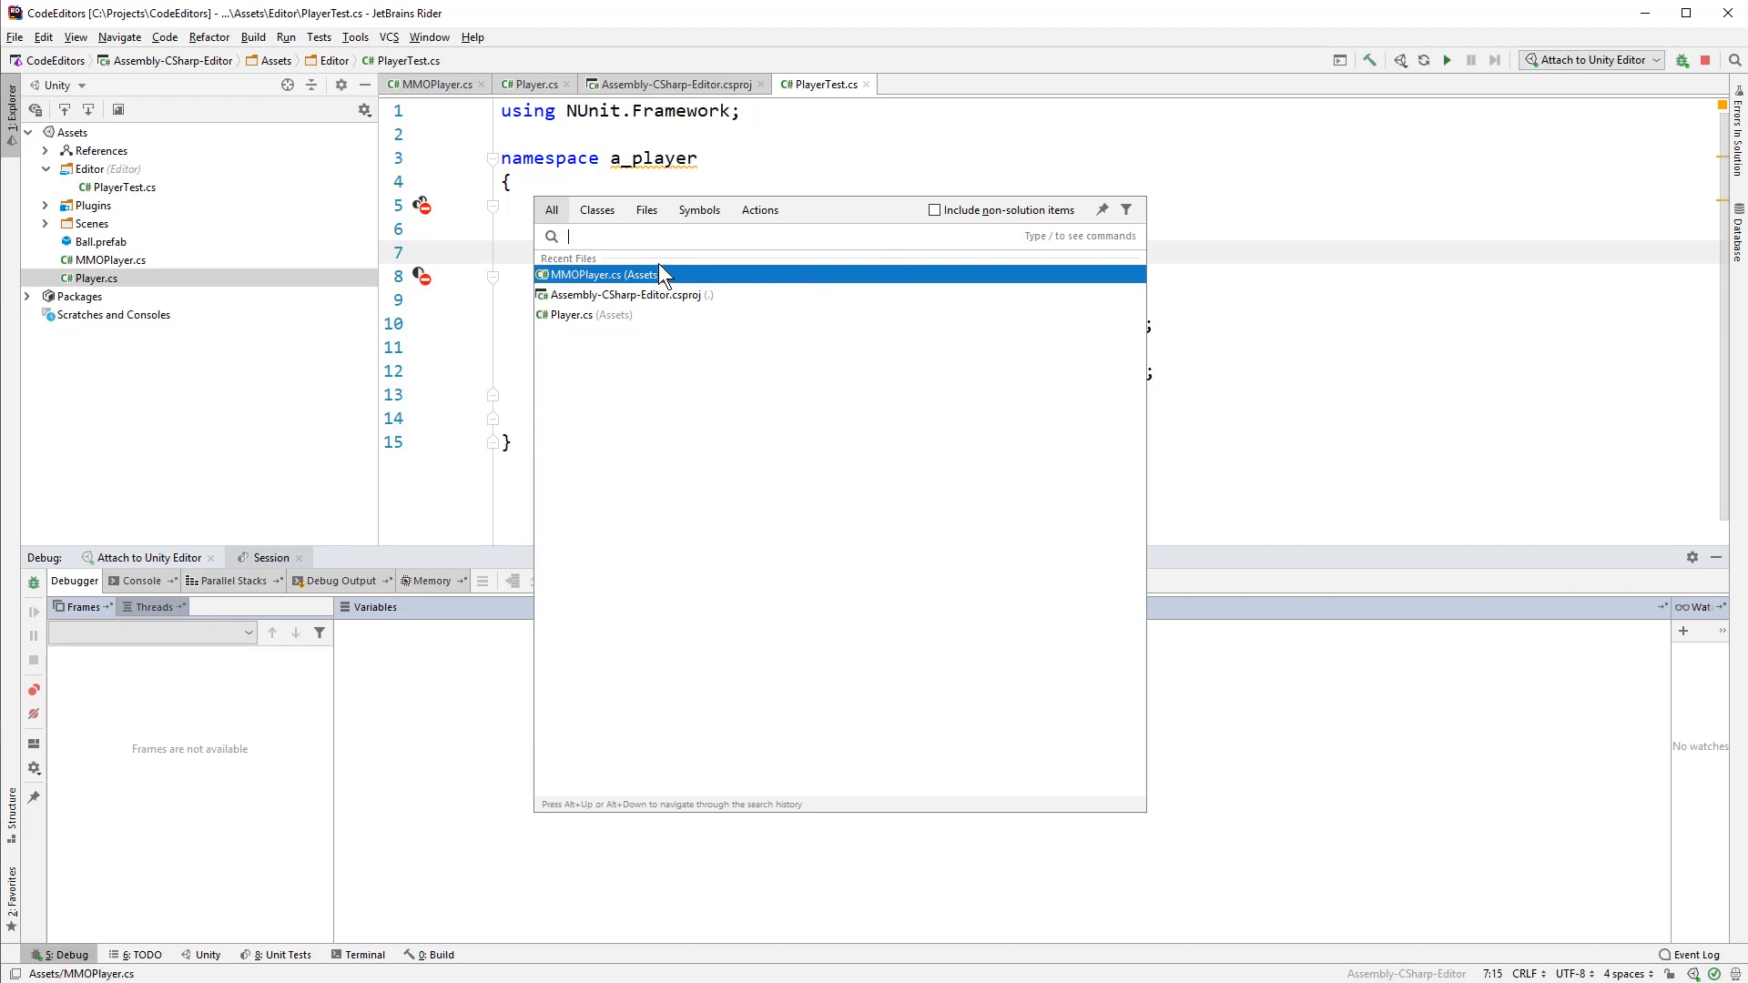
# - Search Everywhere for 'update' and jump to Player's Update(): void method in Player.cs
pyautogui.write('play')
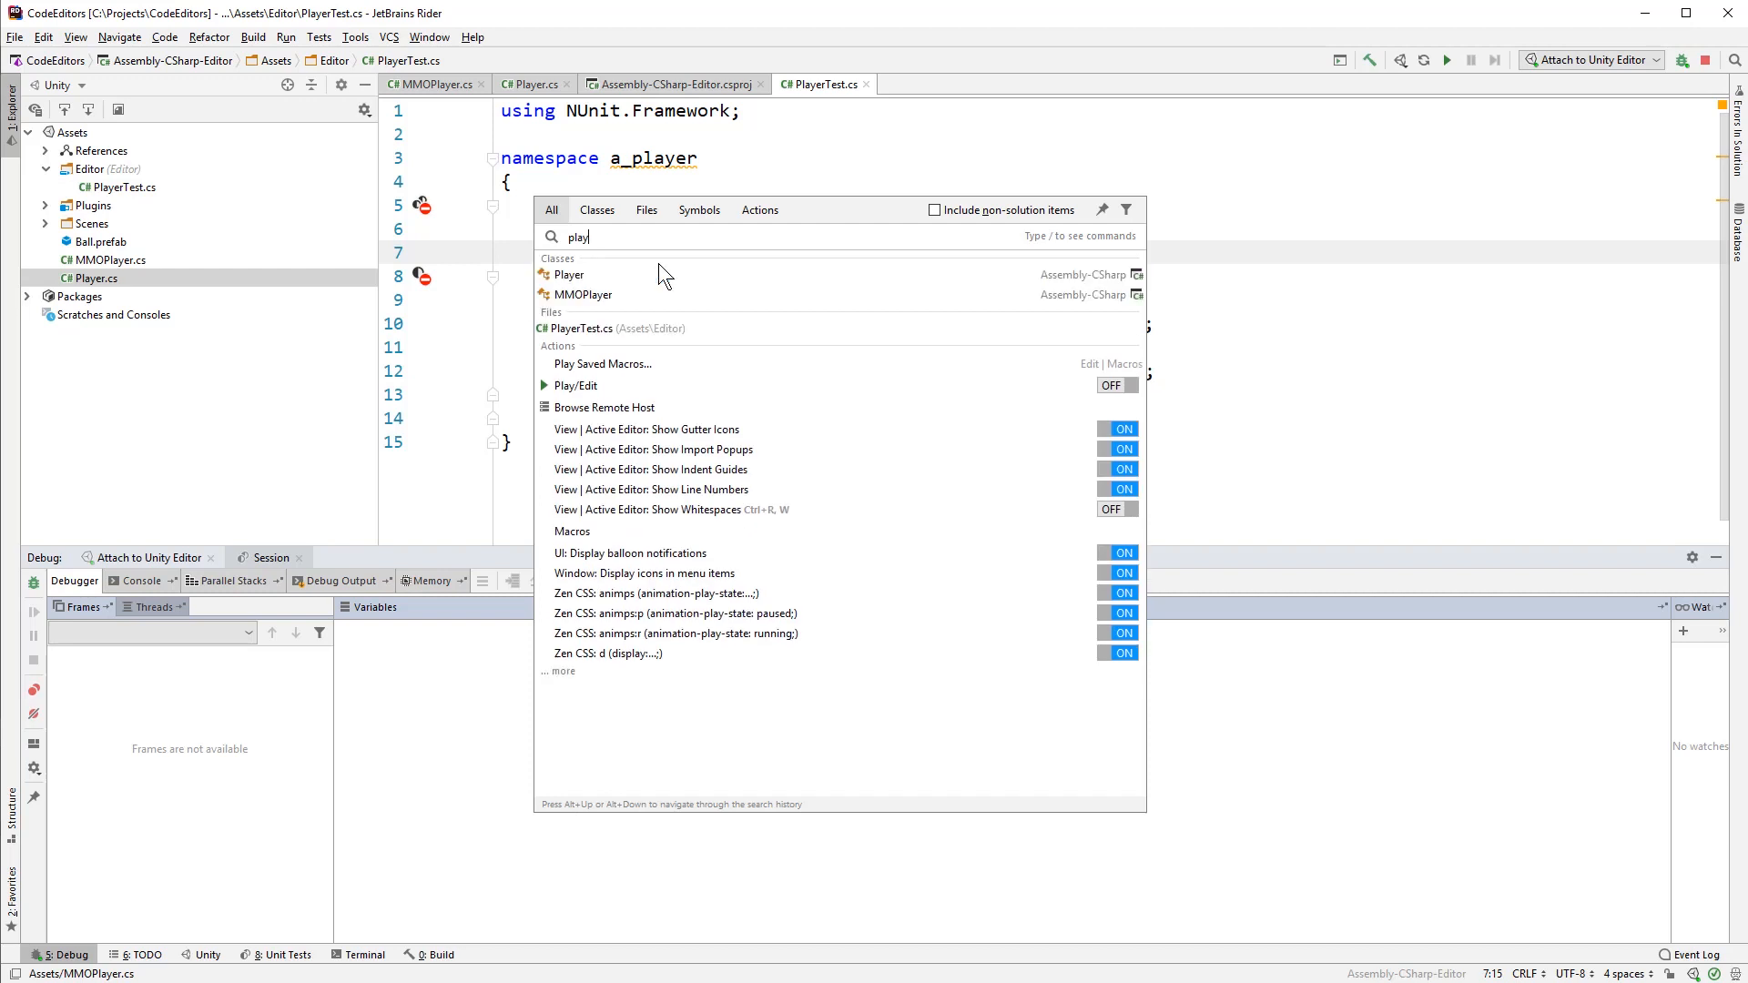
pyautogui.moveTo(577, 432)
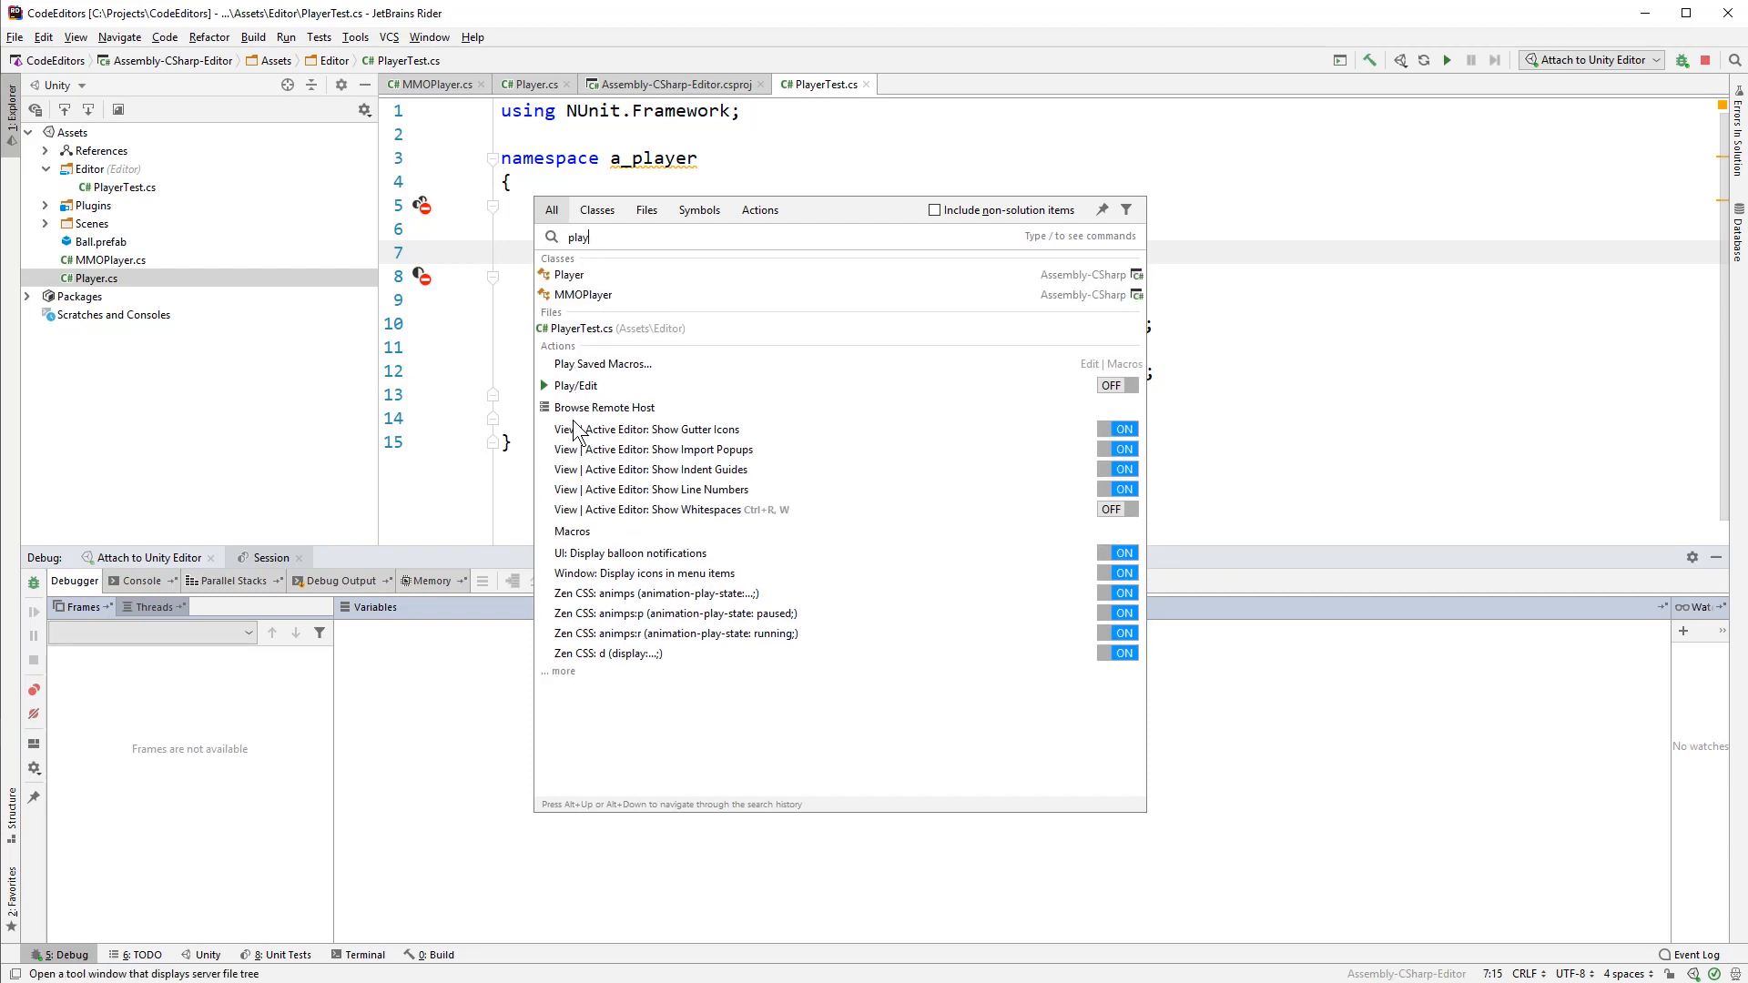
pyautogui.moveTo(725, 432)
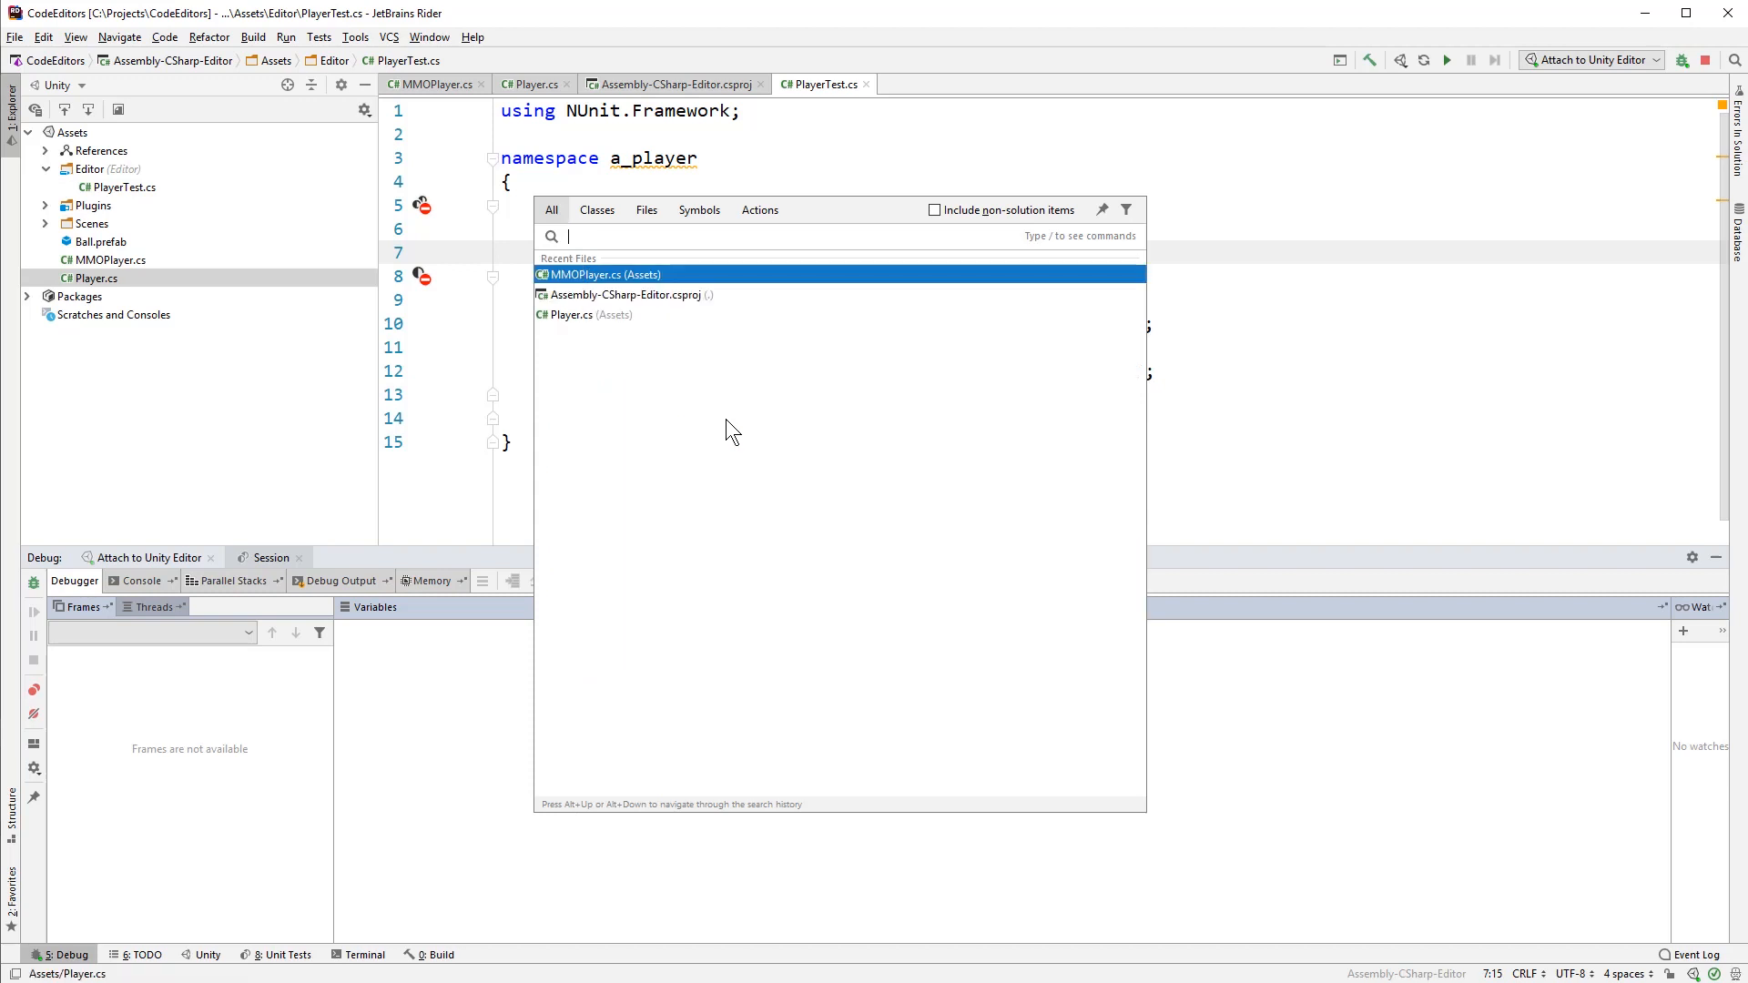
pyautogui.write('update')
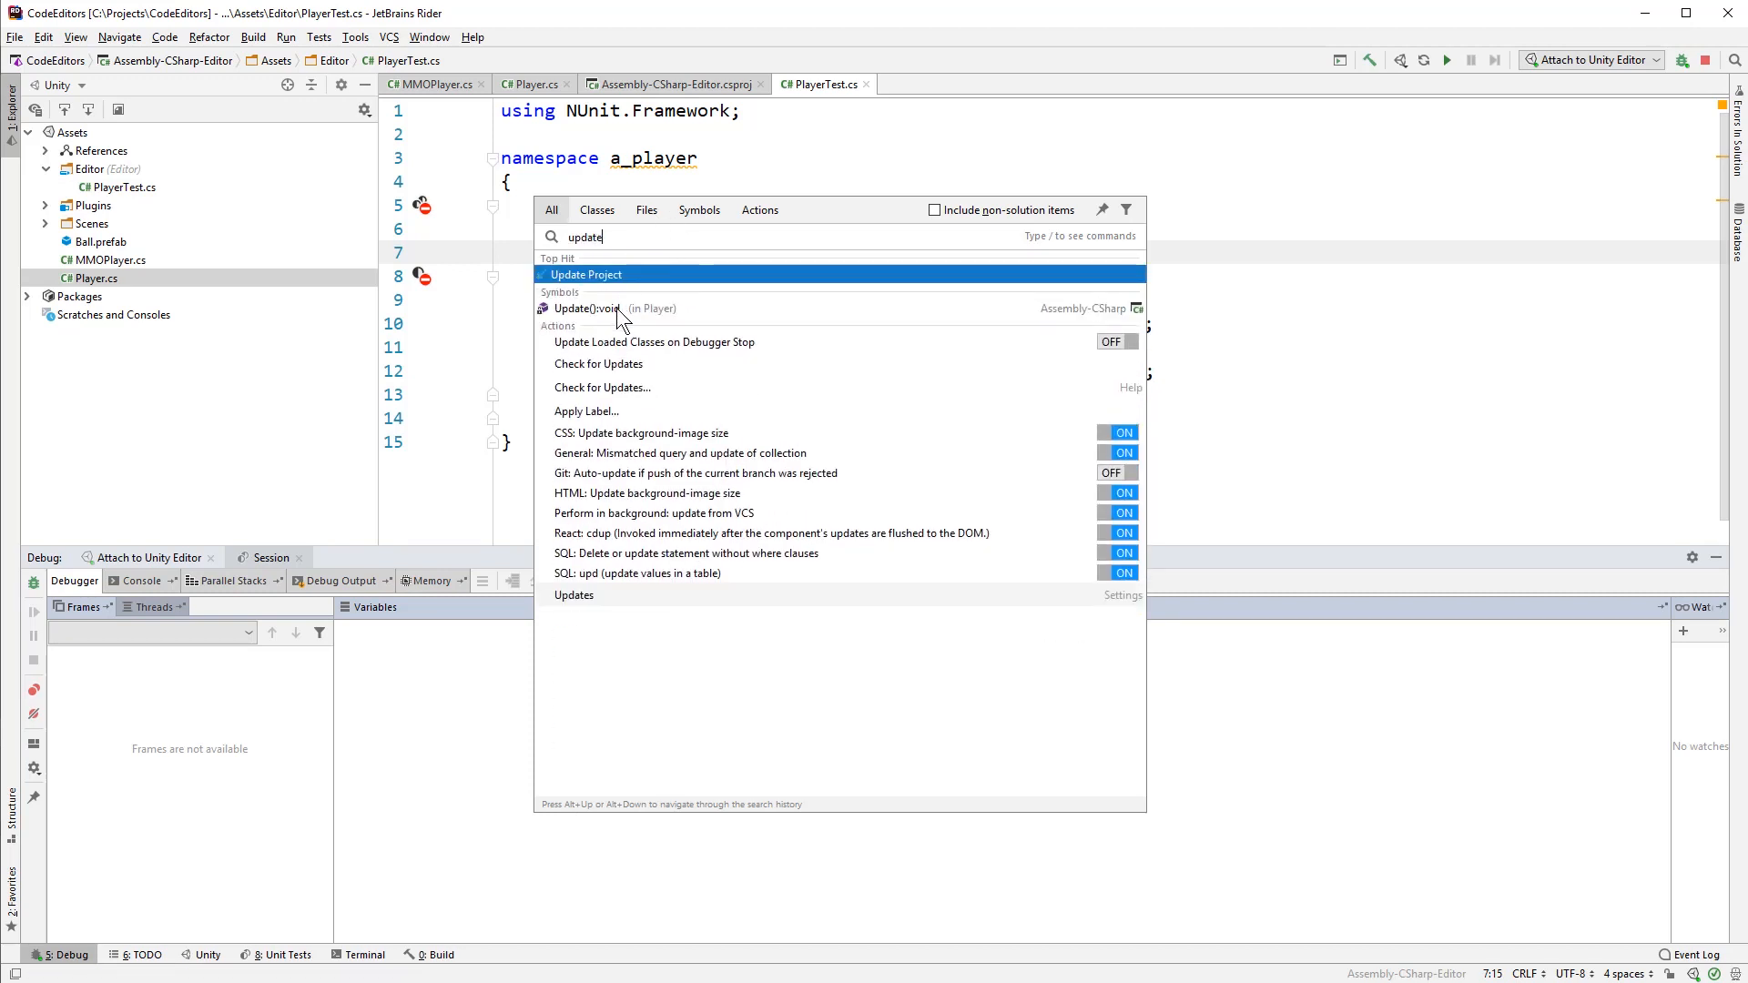
pyautogui.click(597, 308)
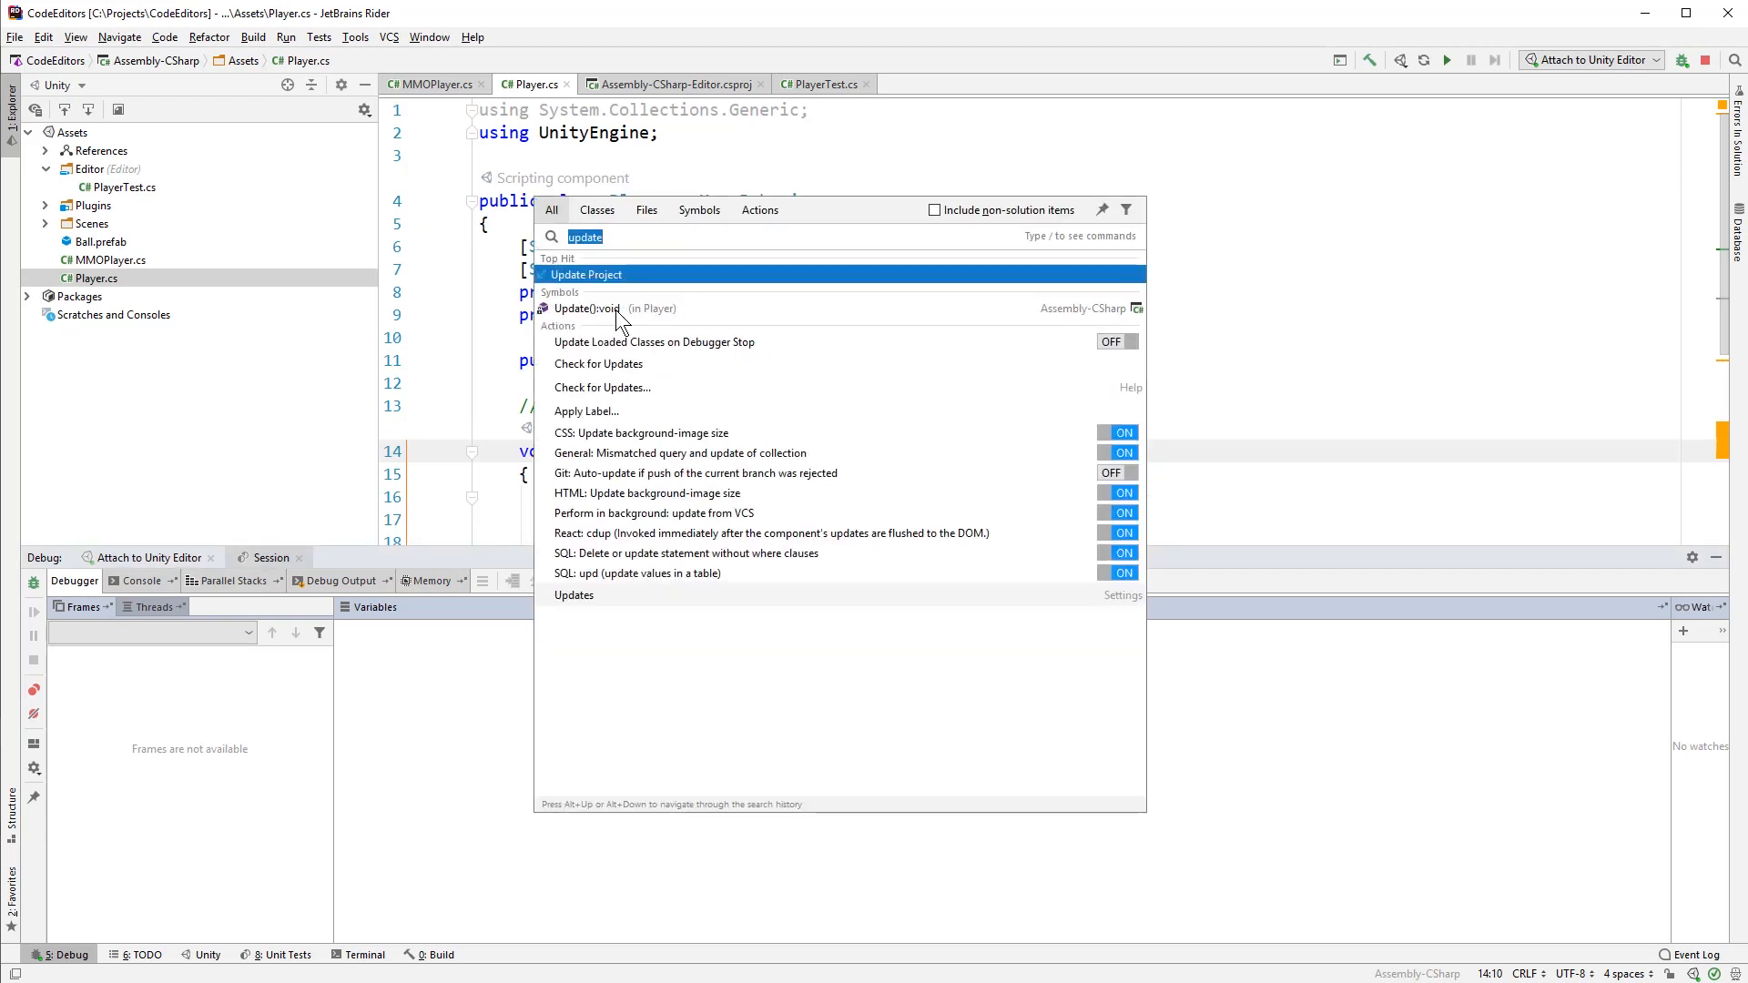
# - Search 'alloca' to check the Heap Allocations Viewer toggle is ON
pyautogui.write('alloca')
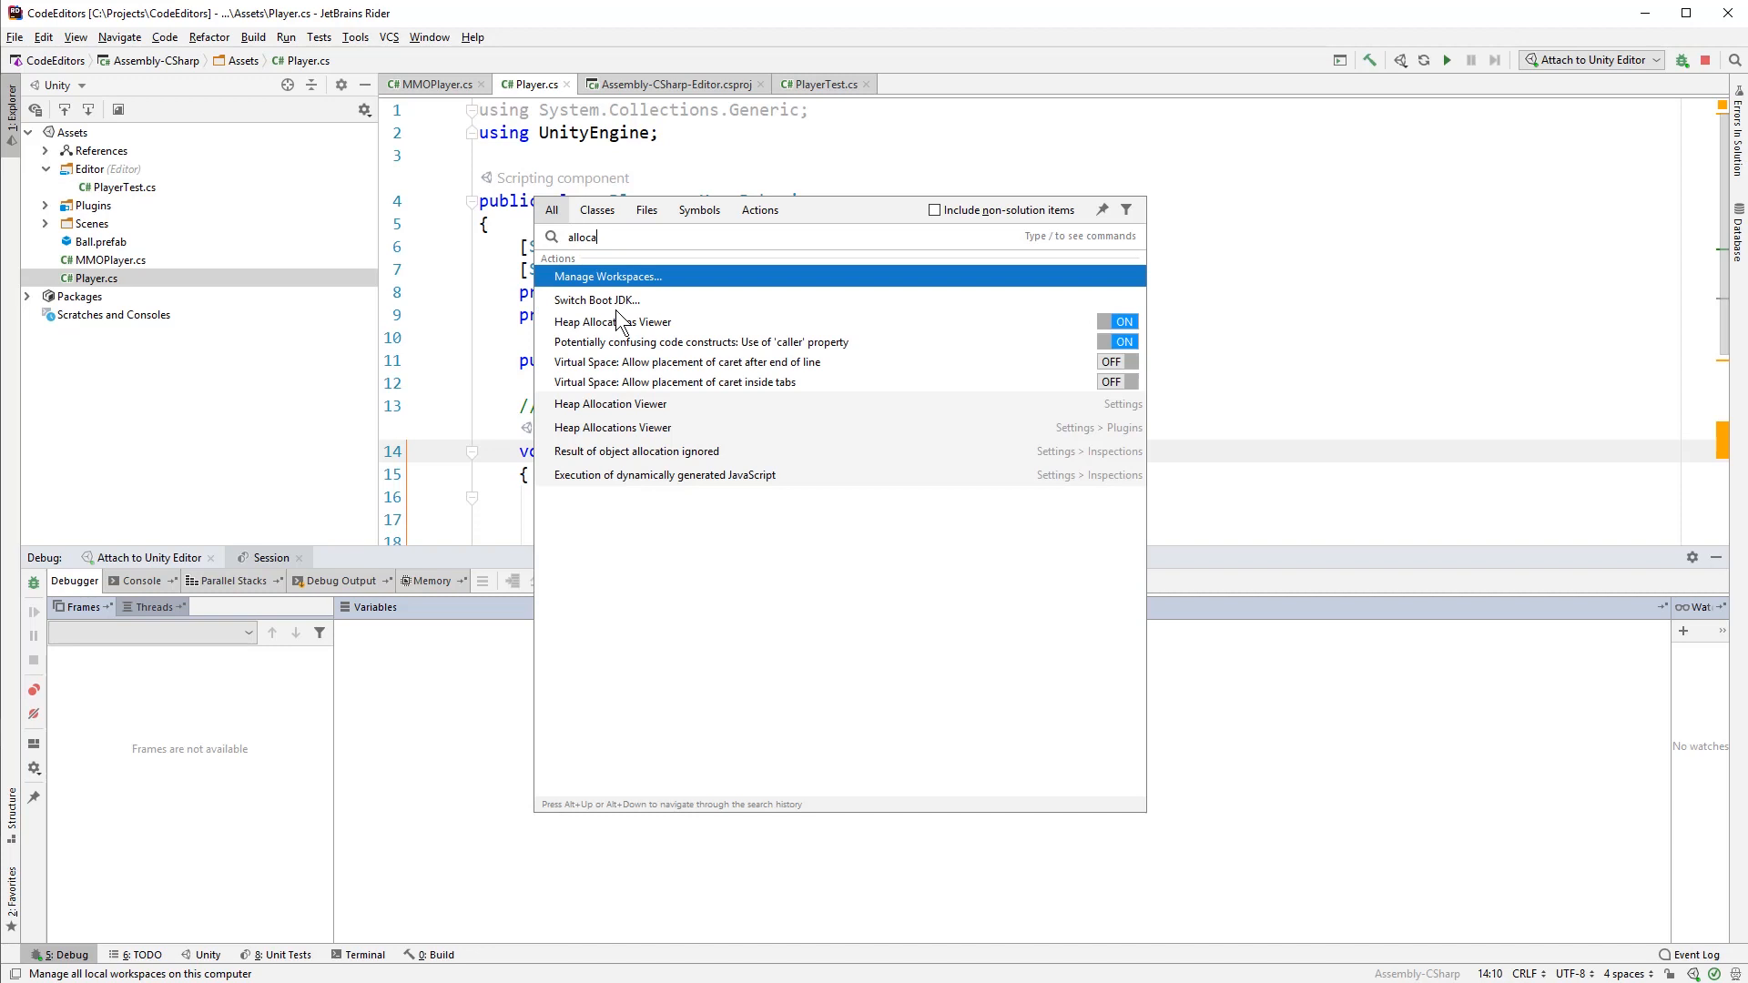
pyautogui.moveTo(933, 352)
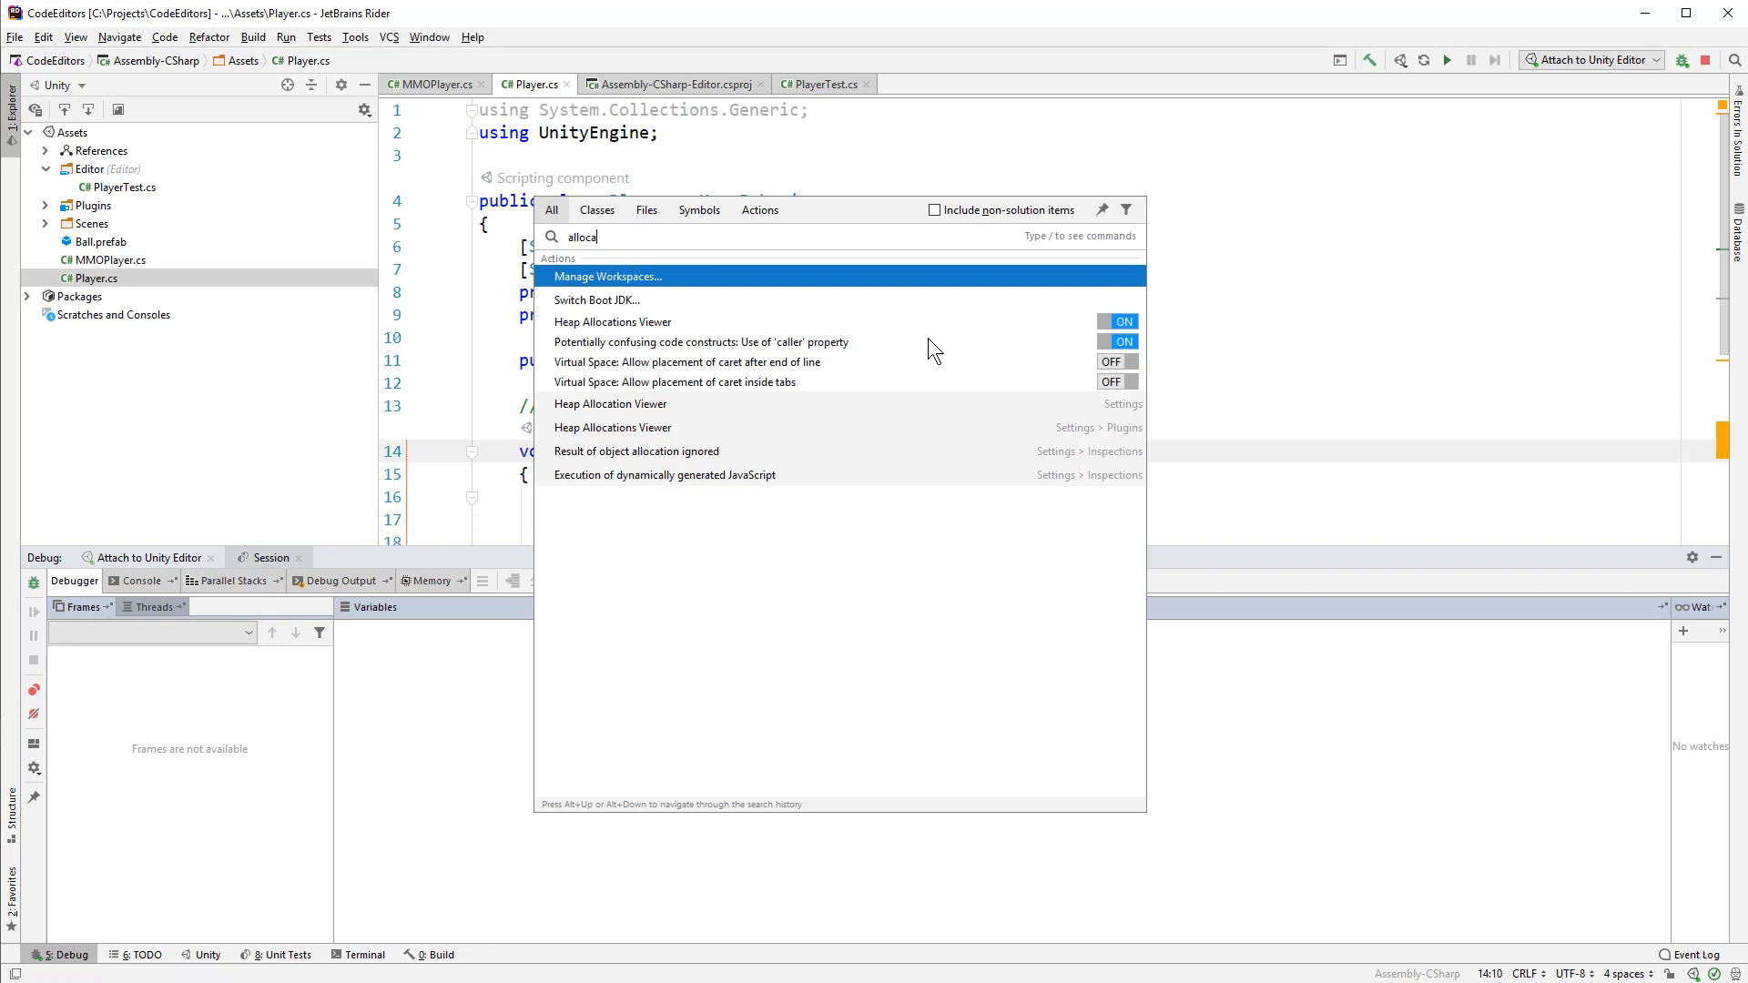
pyautogui.moveTo(1146, 288)
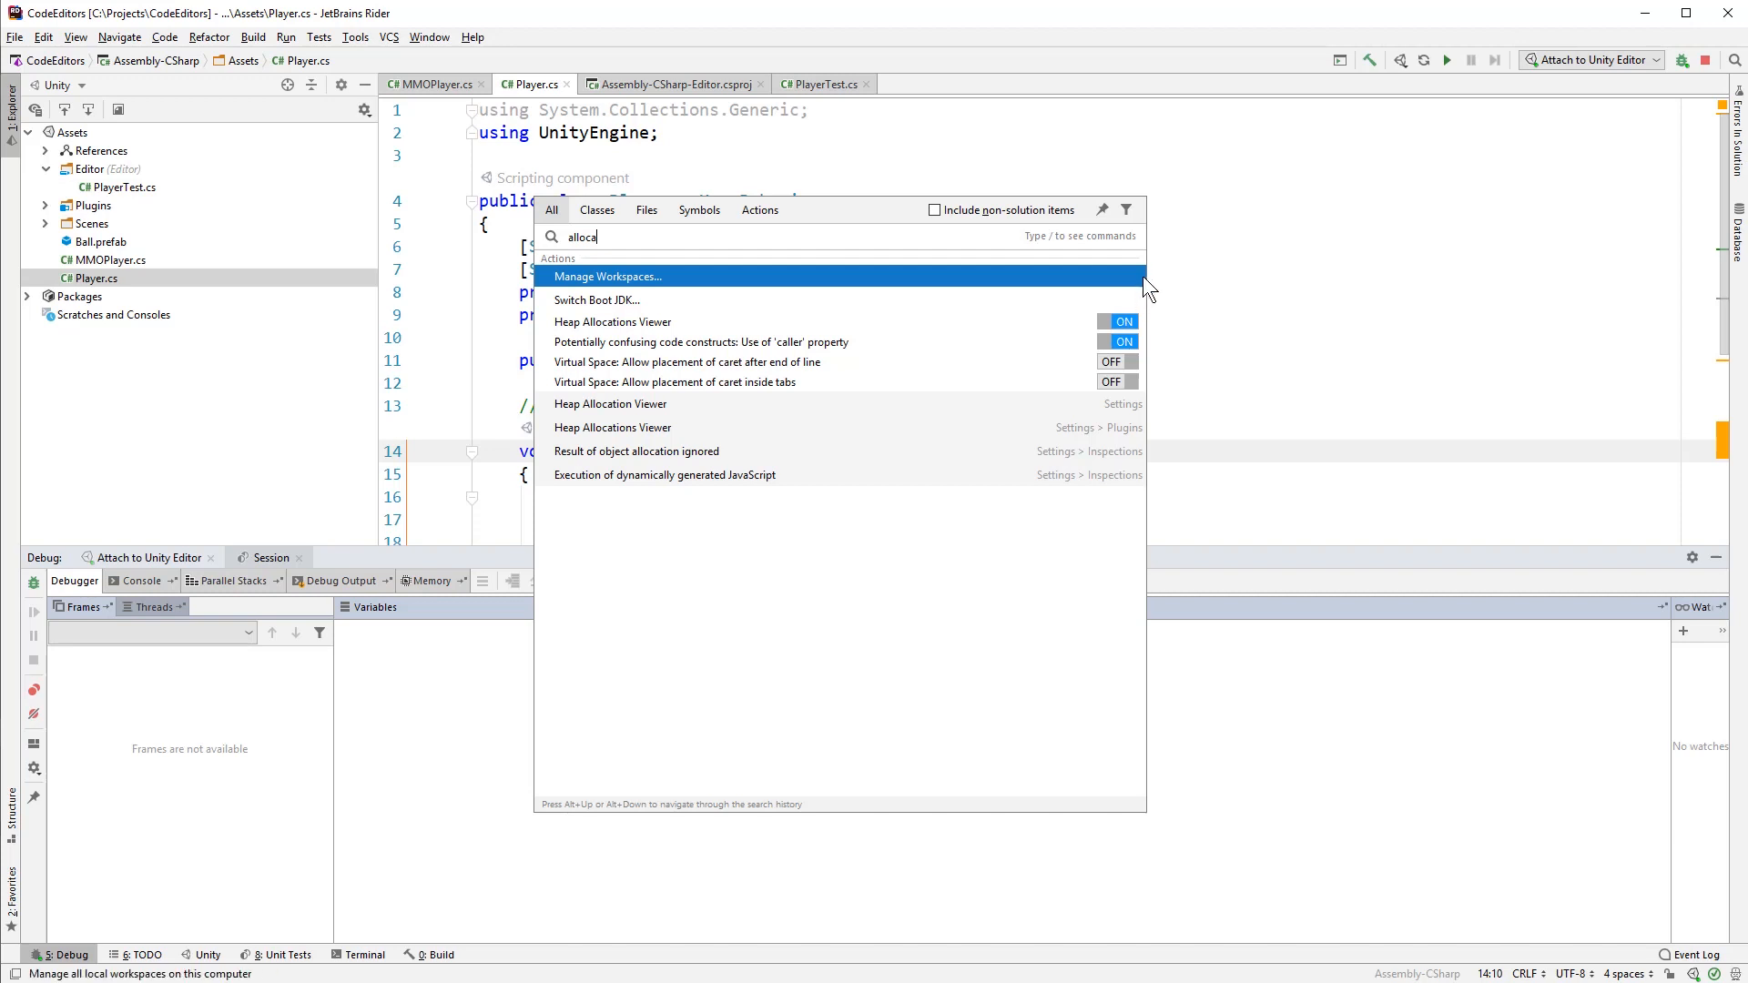
pyautogui.moveTo(1135, 143)
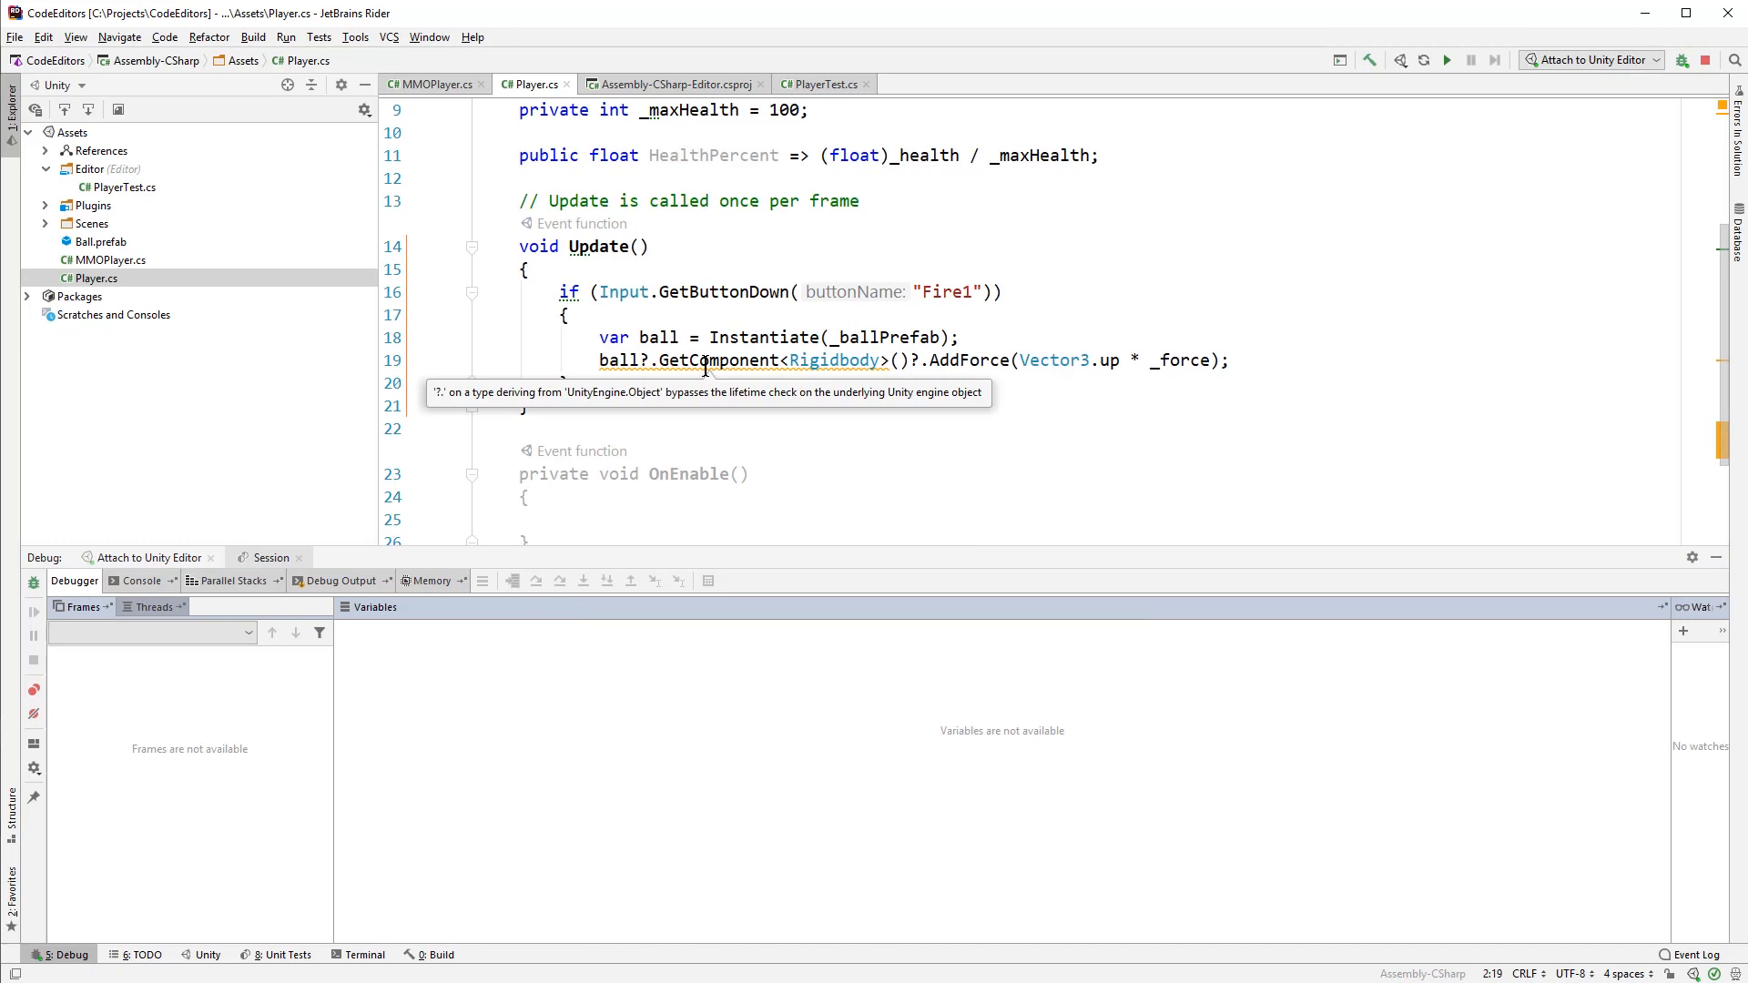
pyautogui.moveTo(541, 193)
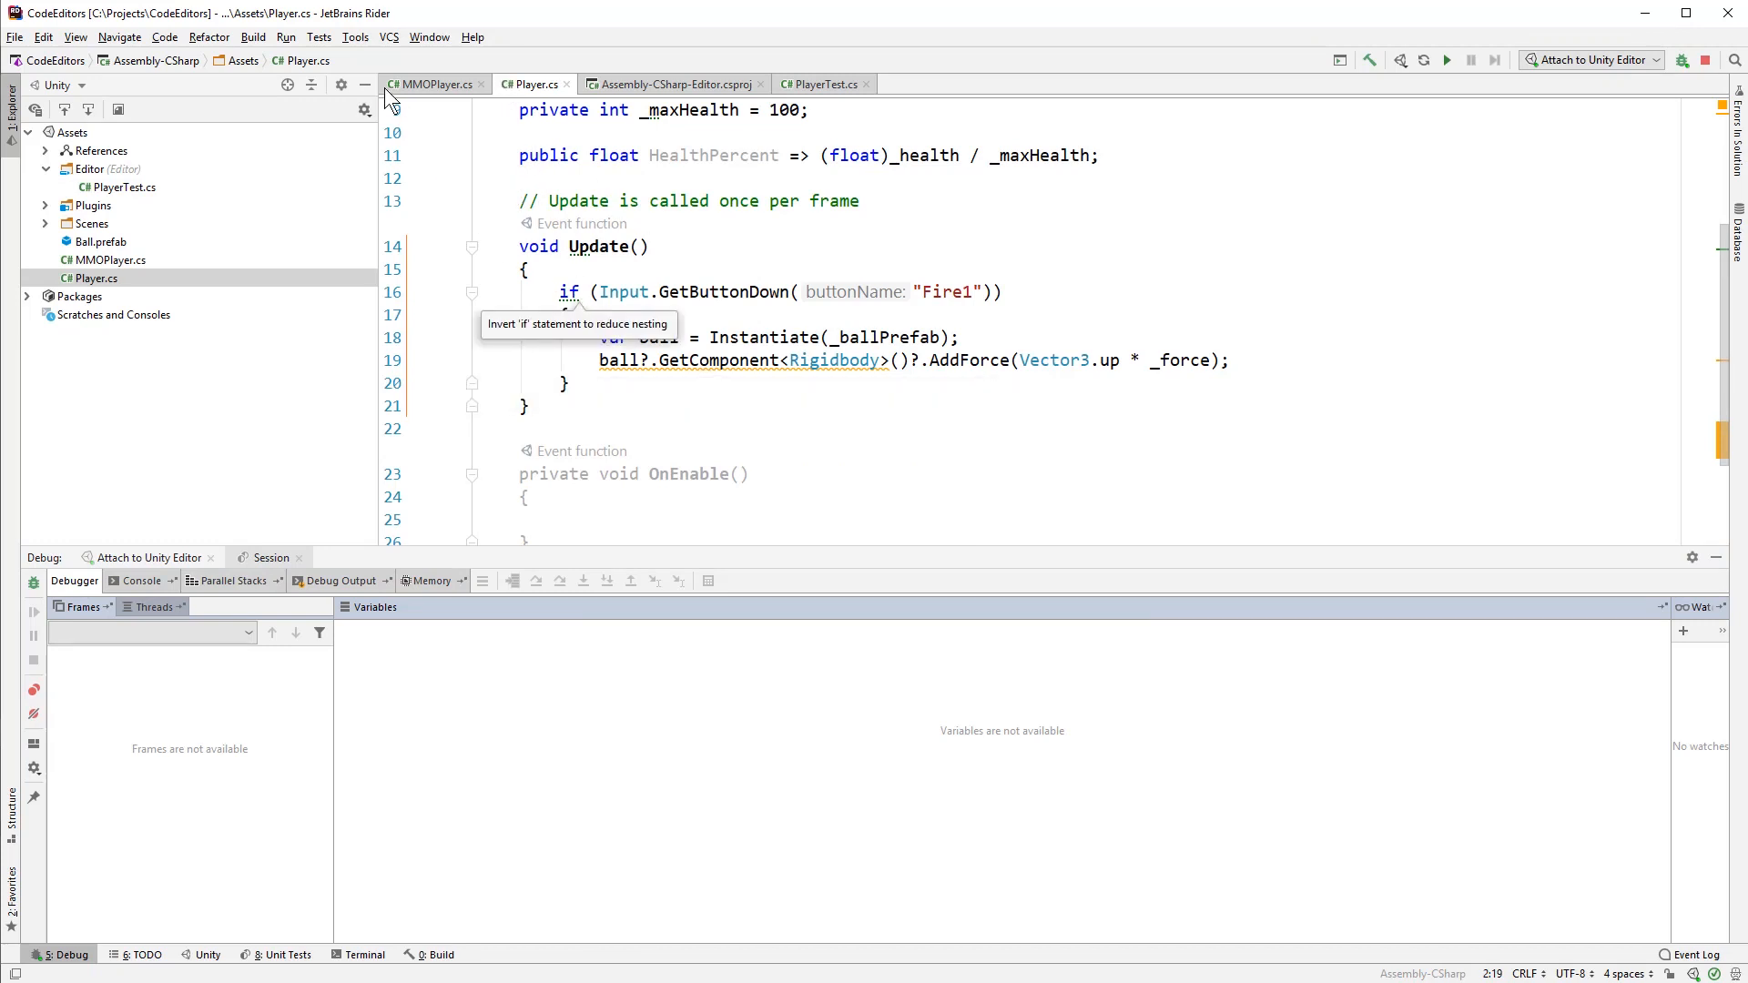
pyautogui.moveTo(535, 348)
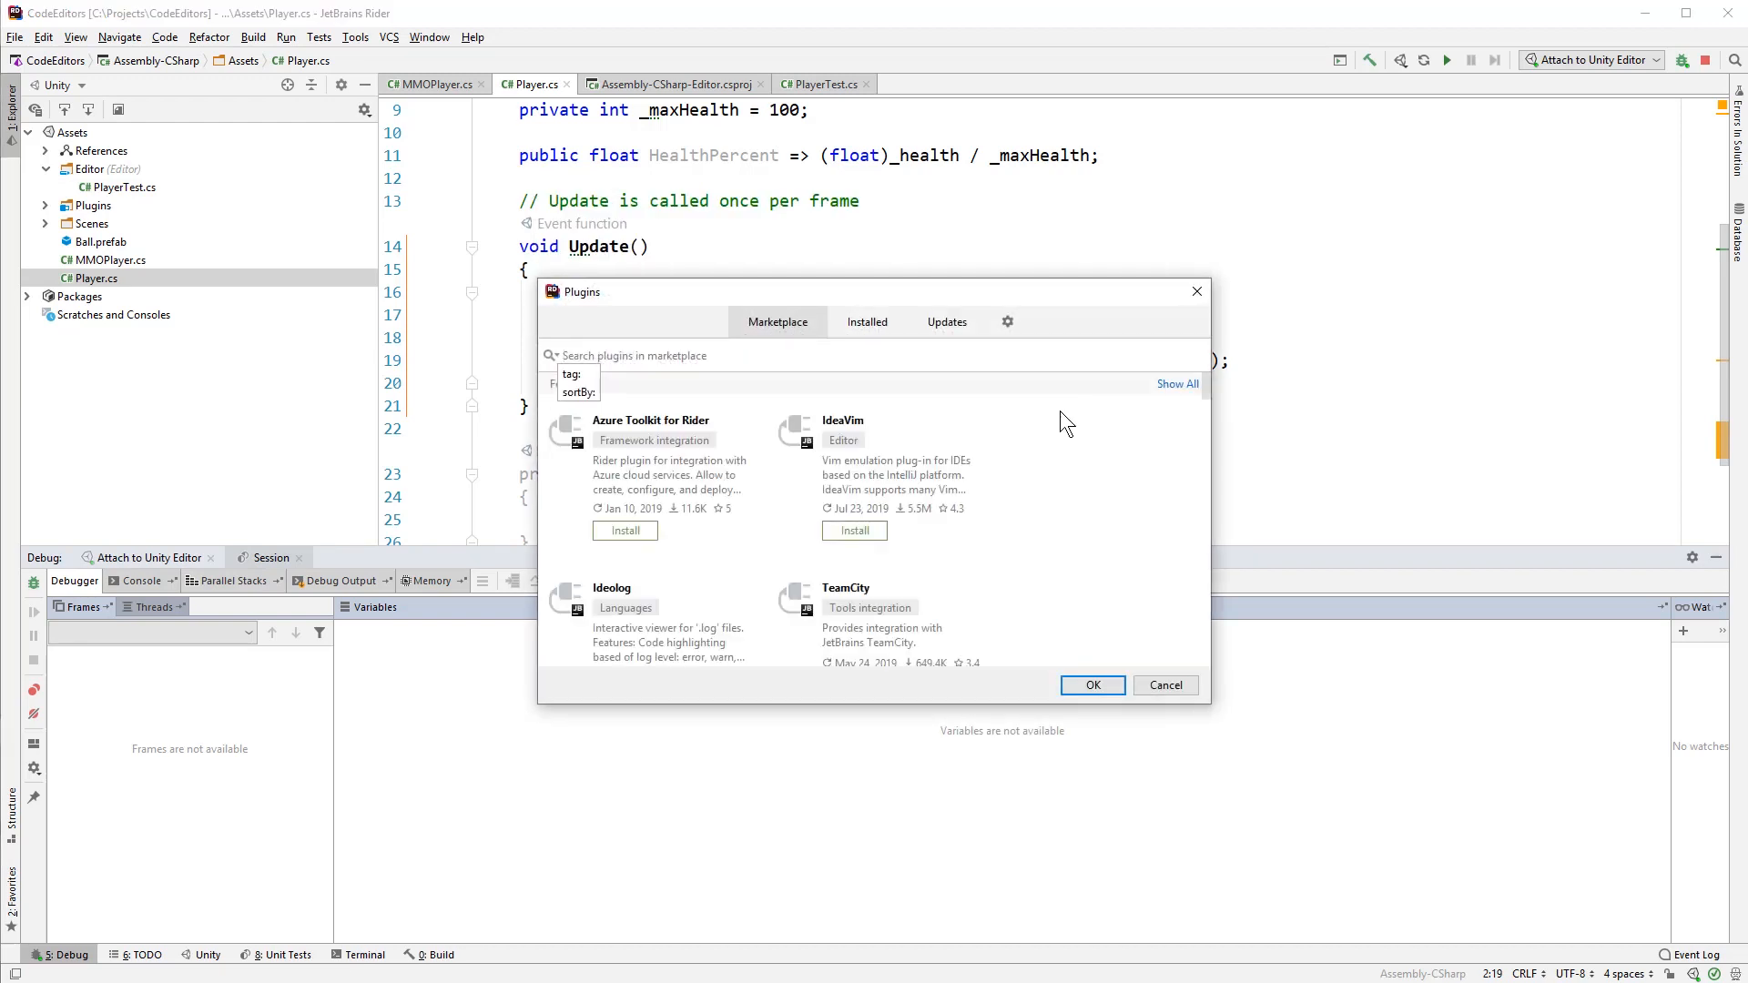
# - Scroll through the Marketplace plugin list, then dismiss the Plugins dialog
pyautogui.scroll(-3)
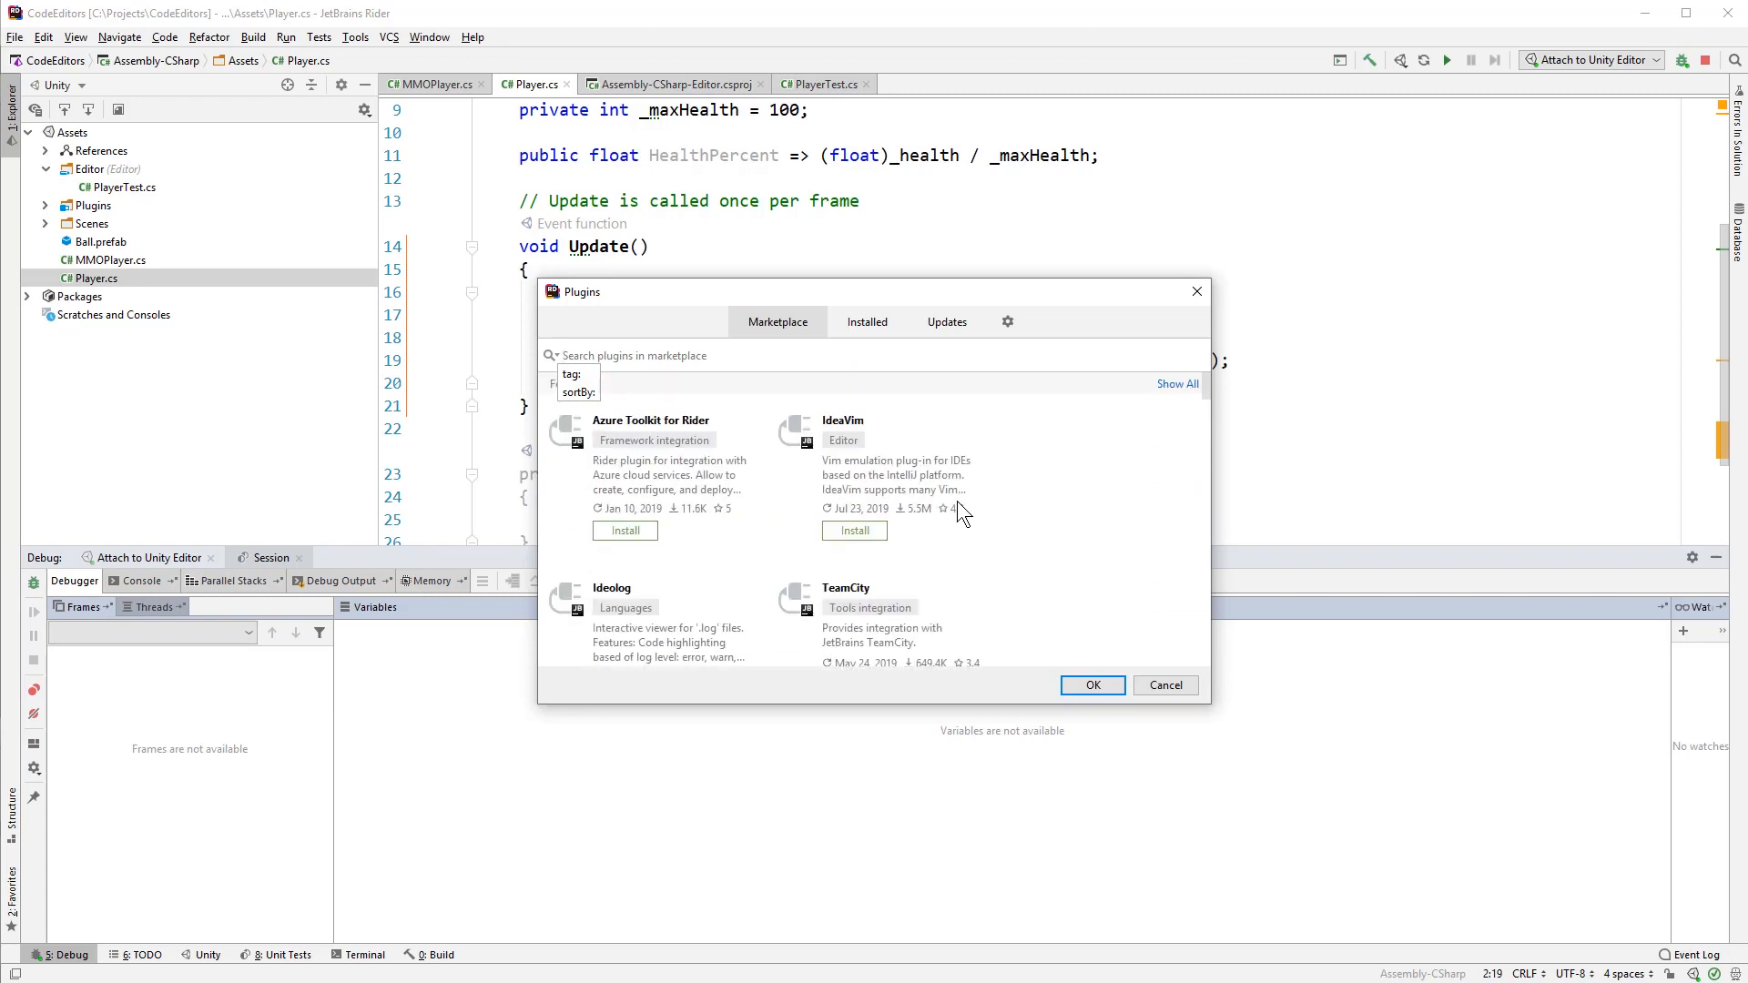
pyautogui.click(1163, 684)
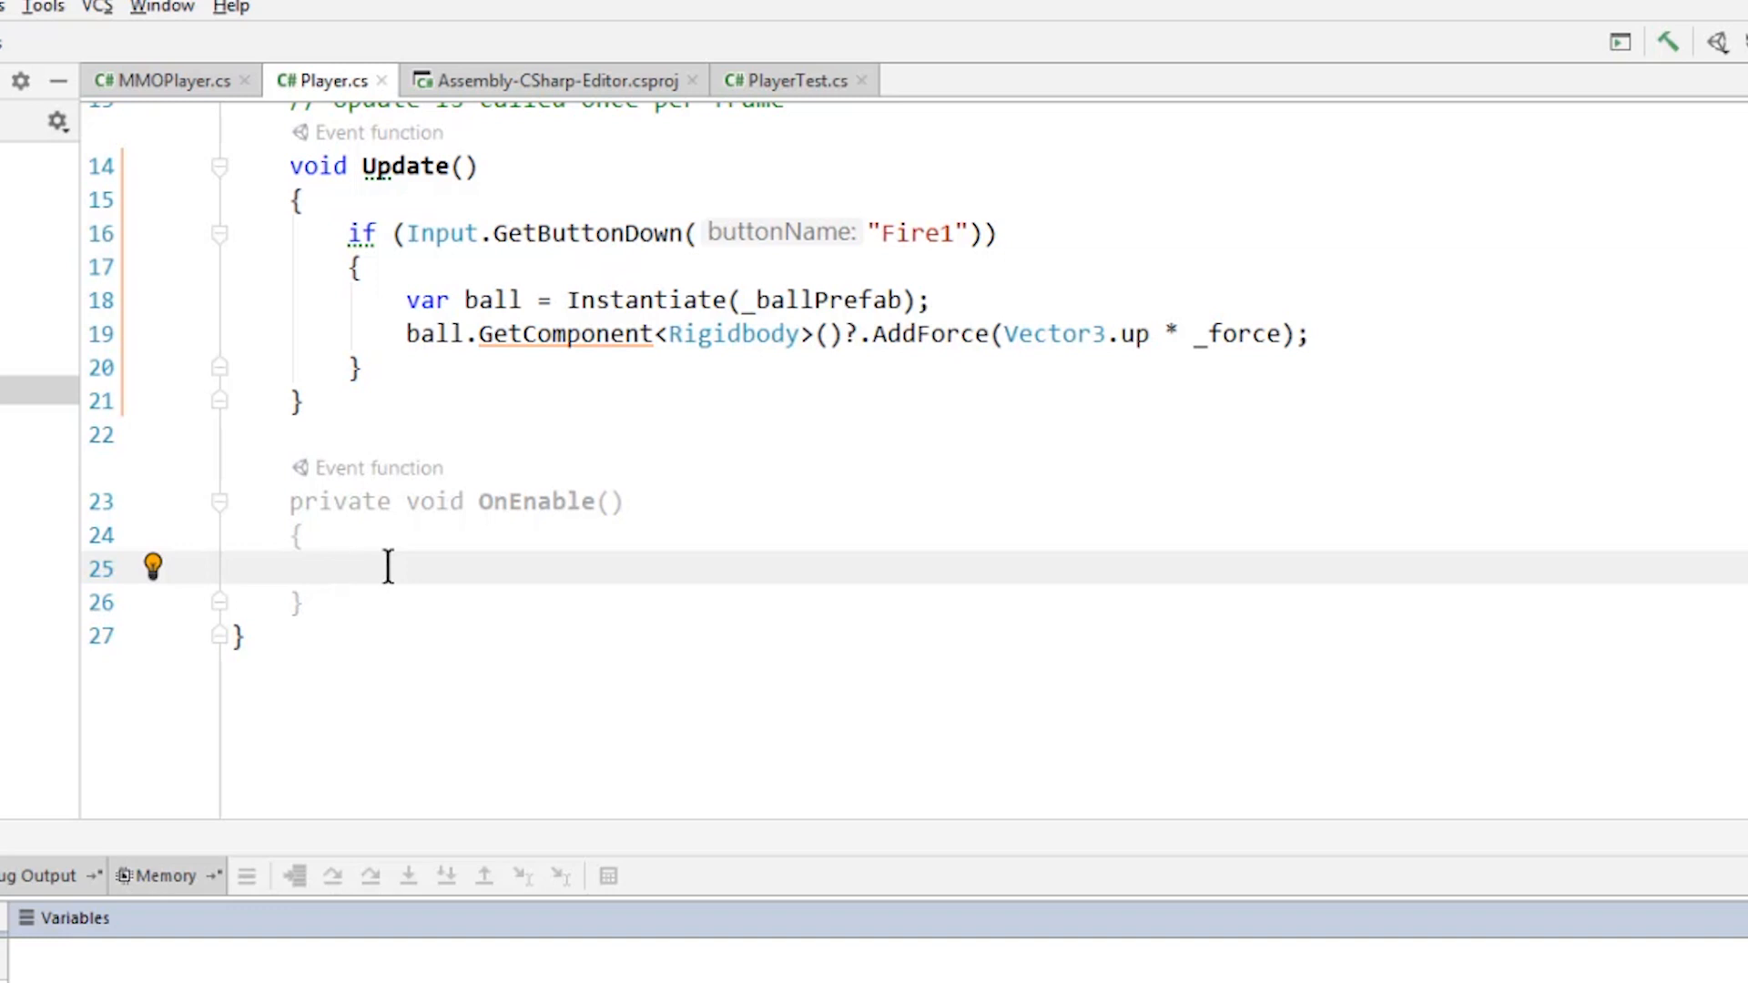
# - Add 'var numbers = new List<string>();' to OnEnable and select 'numbers' for renaming
pyautogui.click(347, 568)
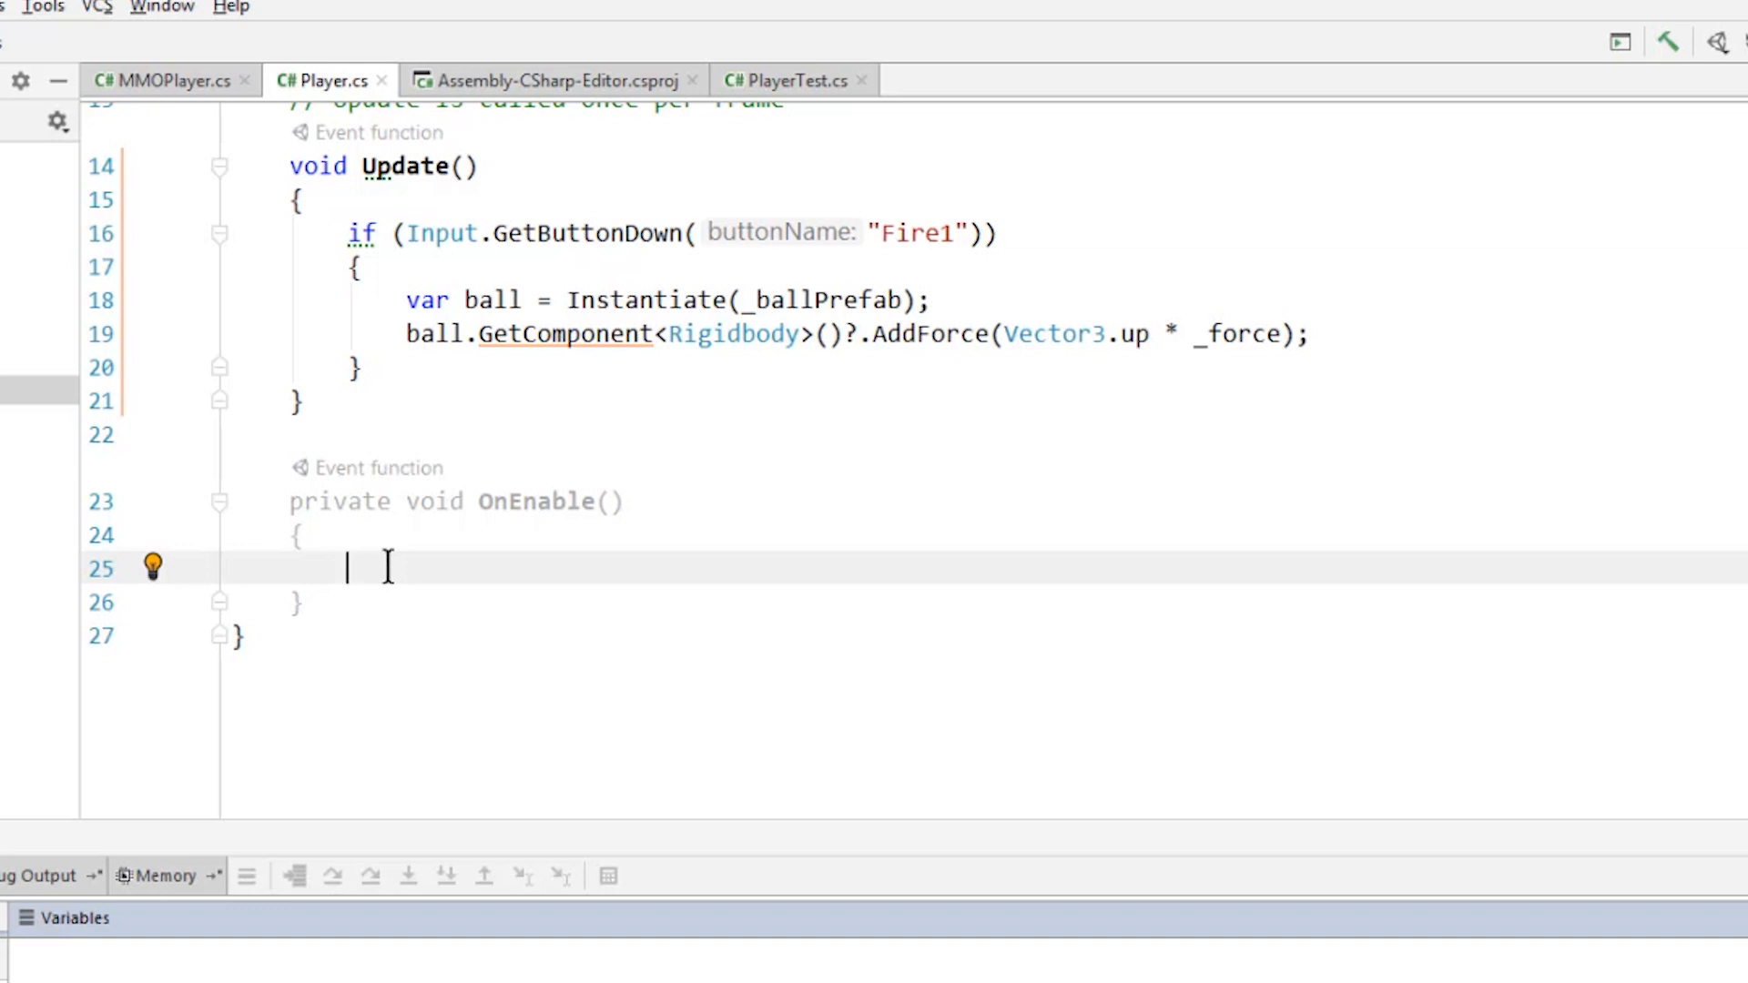
pyautogui.write('var n')
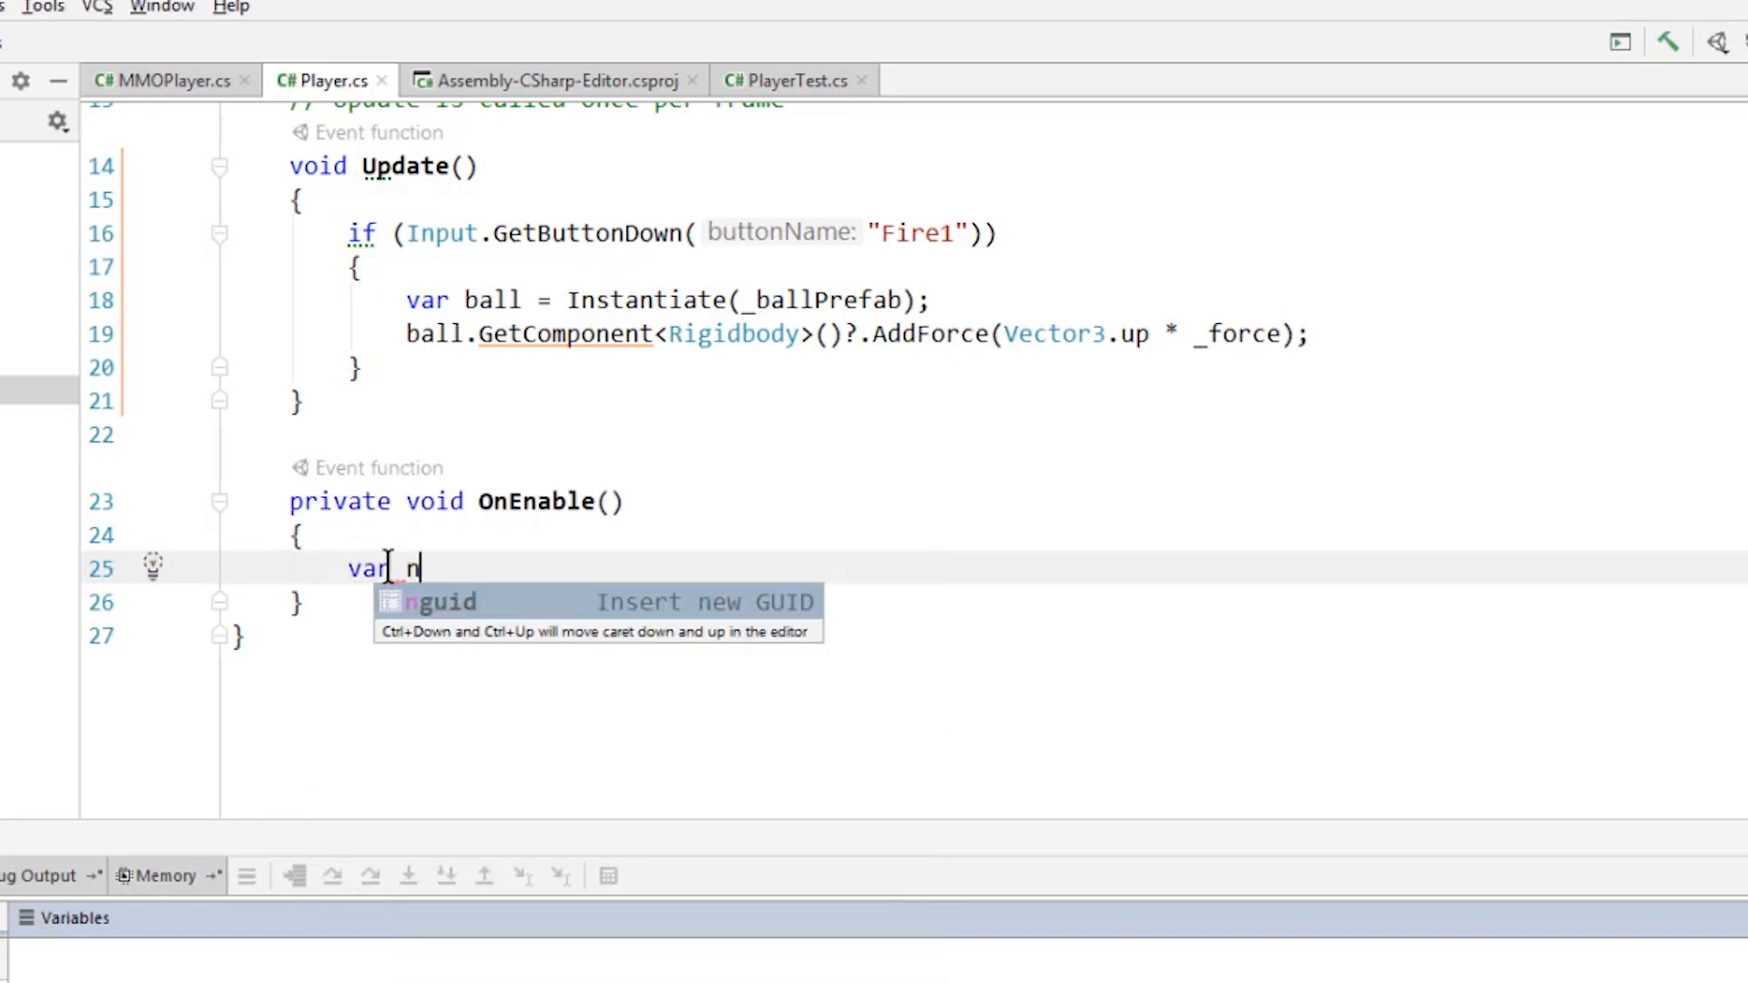
pyautogui.write('numbers = new')
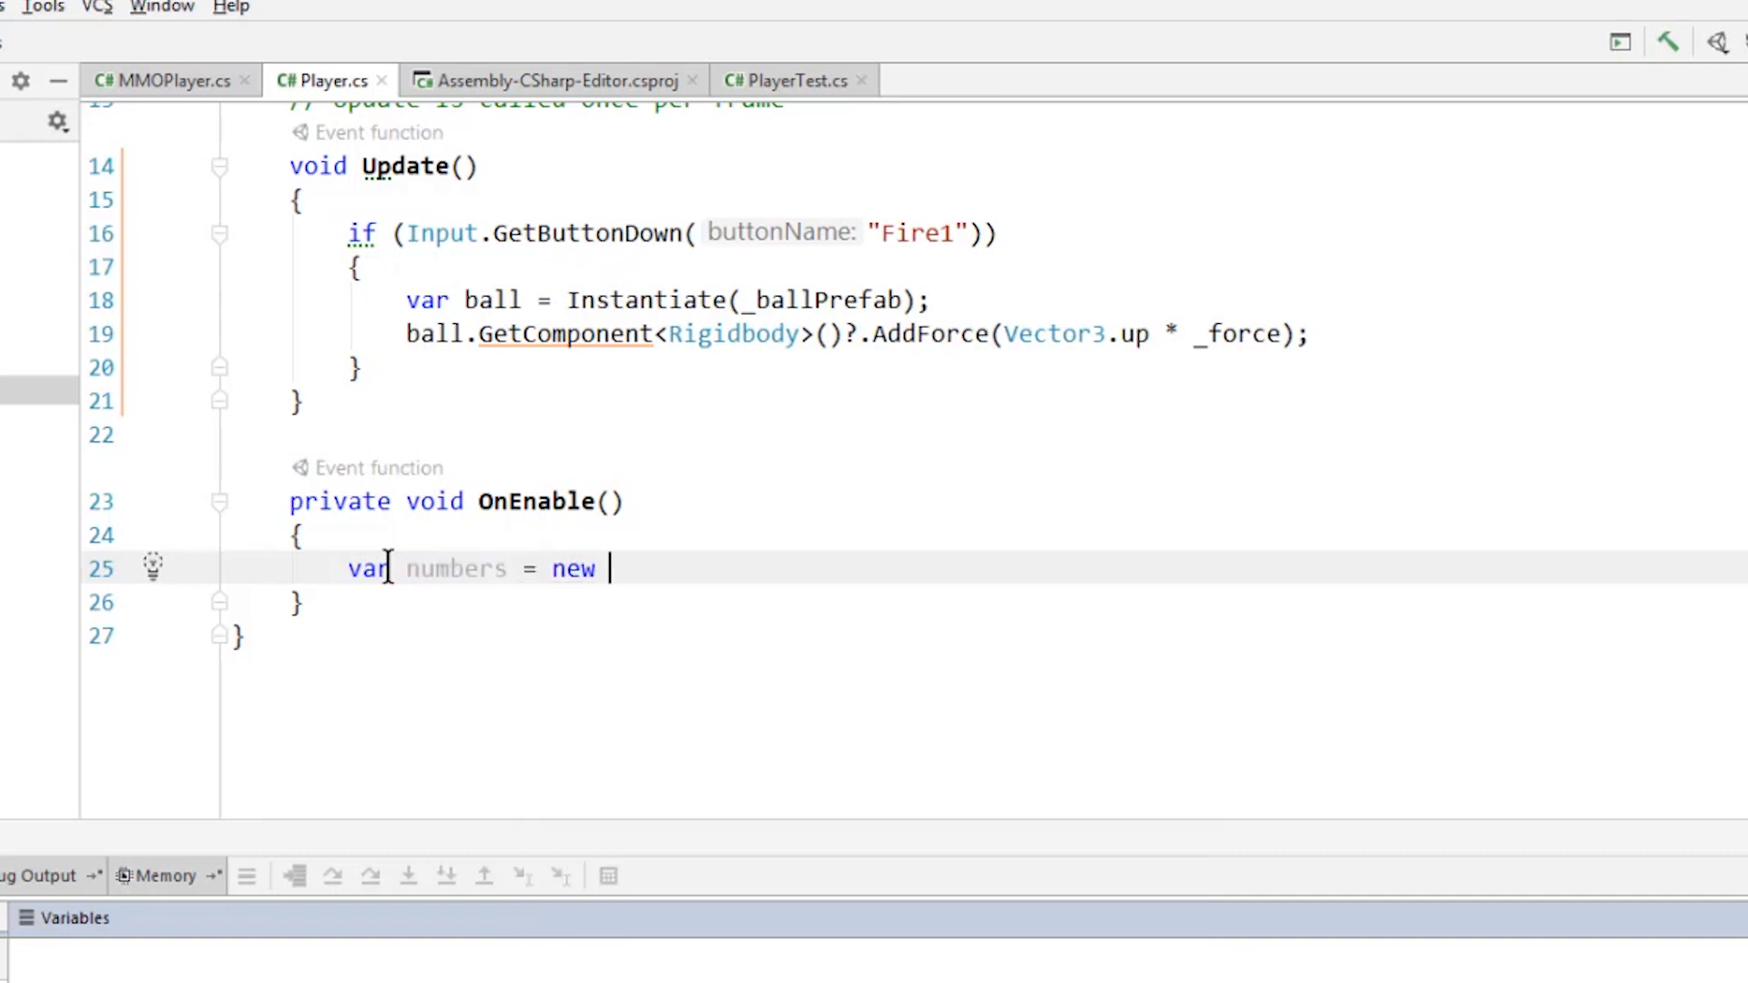
pyautogui.write('List<string>();')
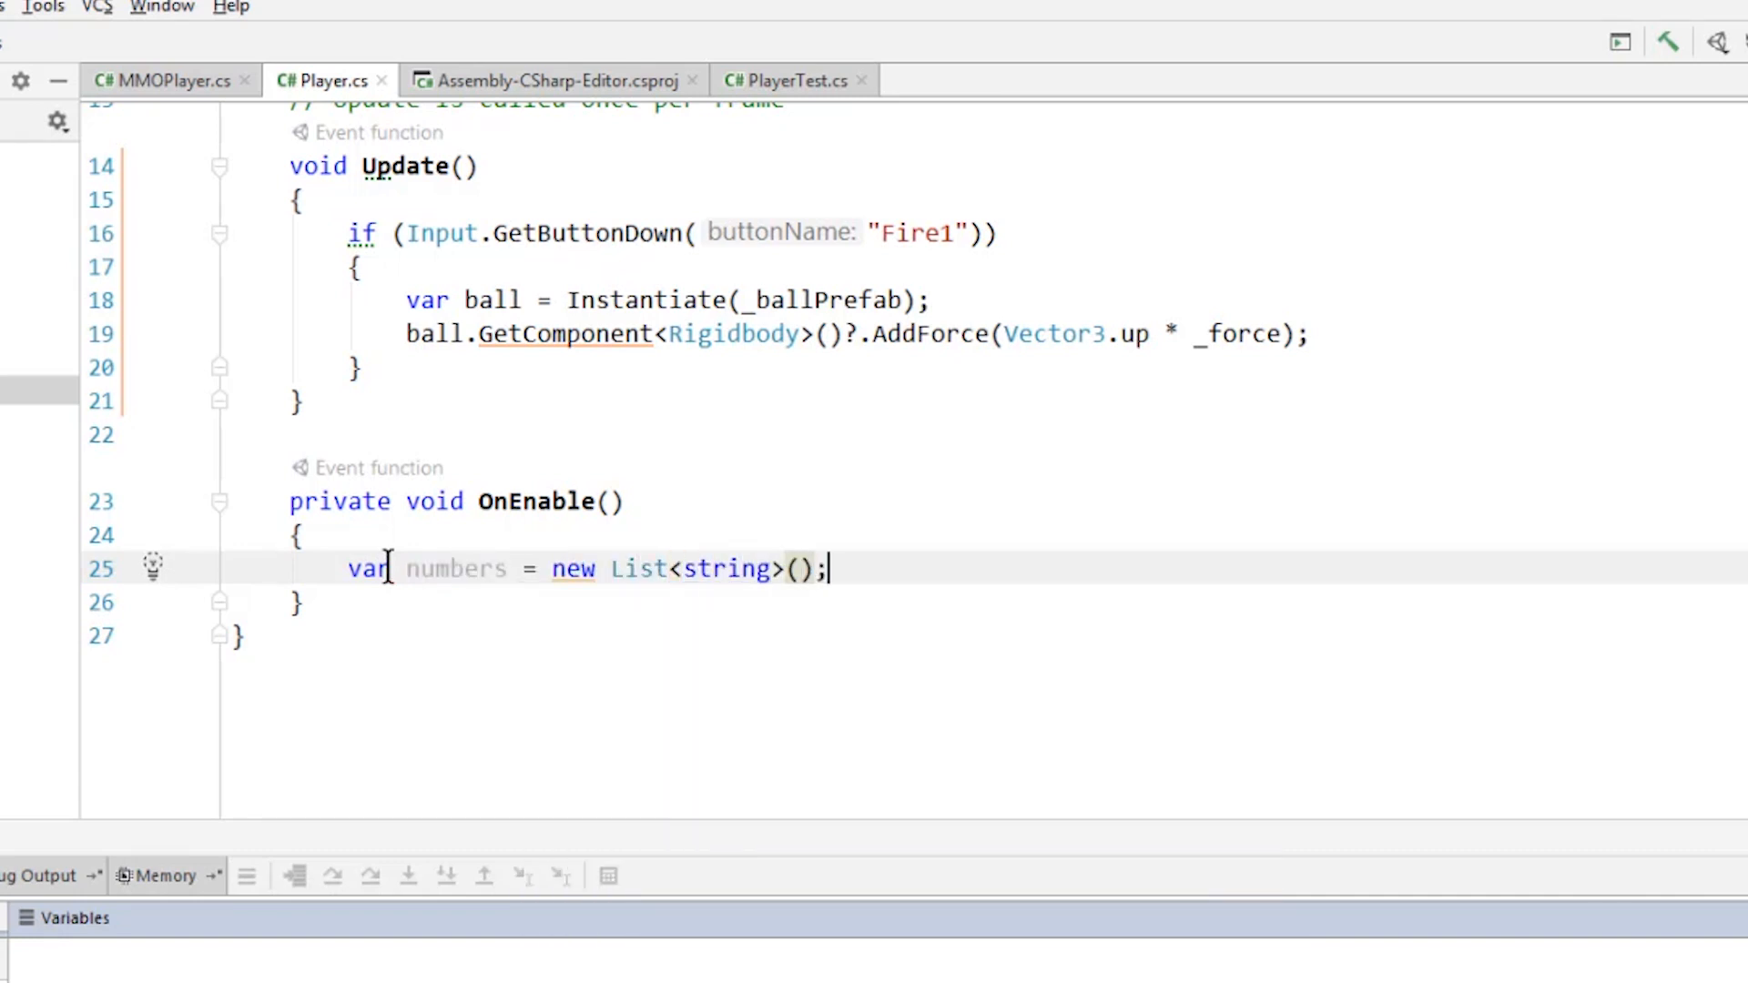
pyautogui.doubleClick(456, 568)
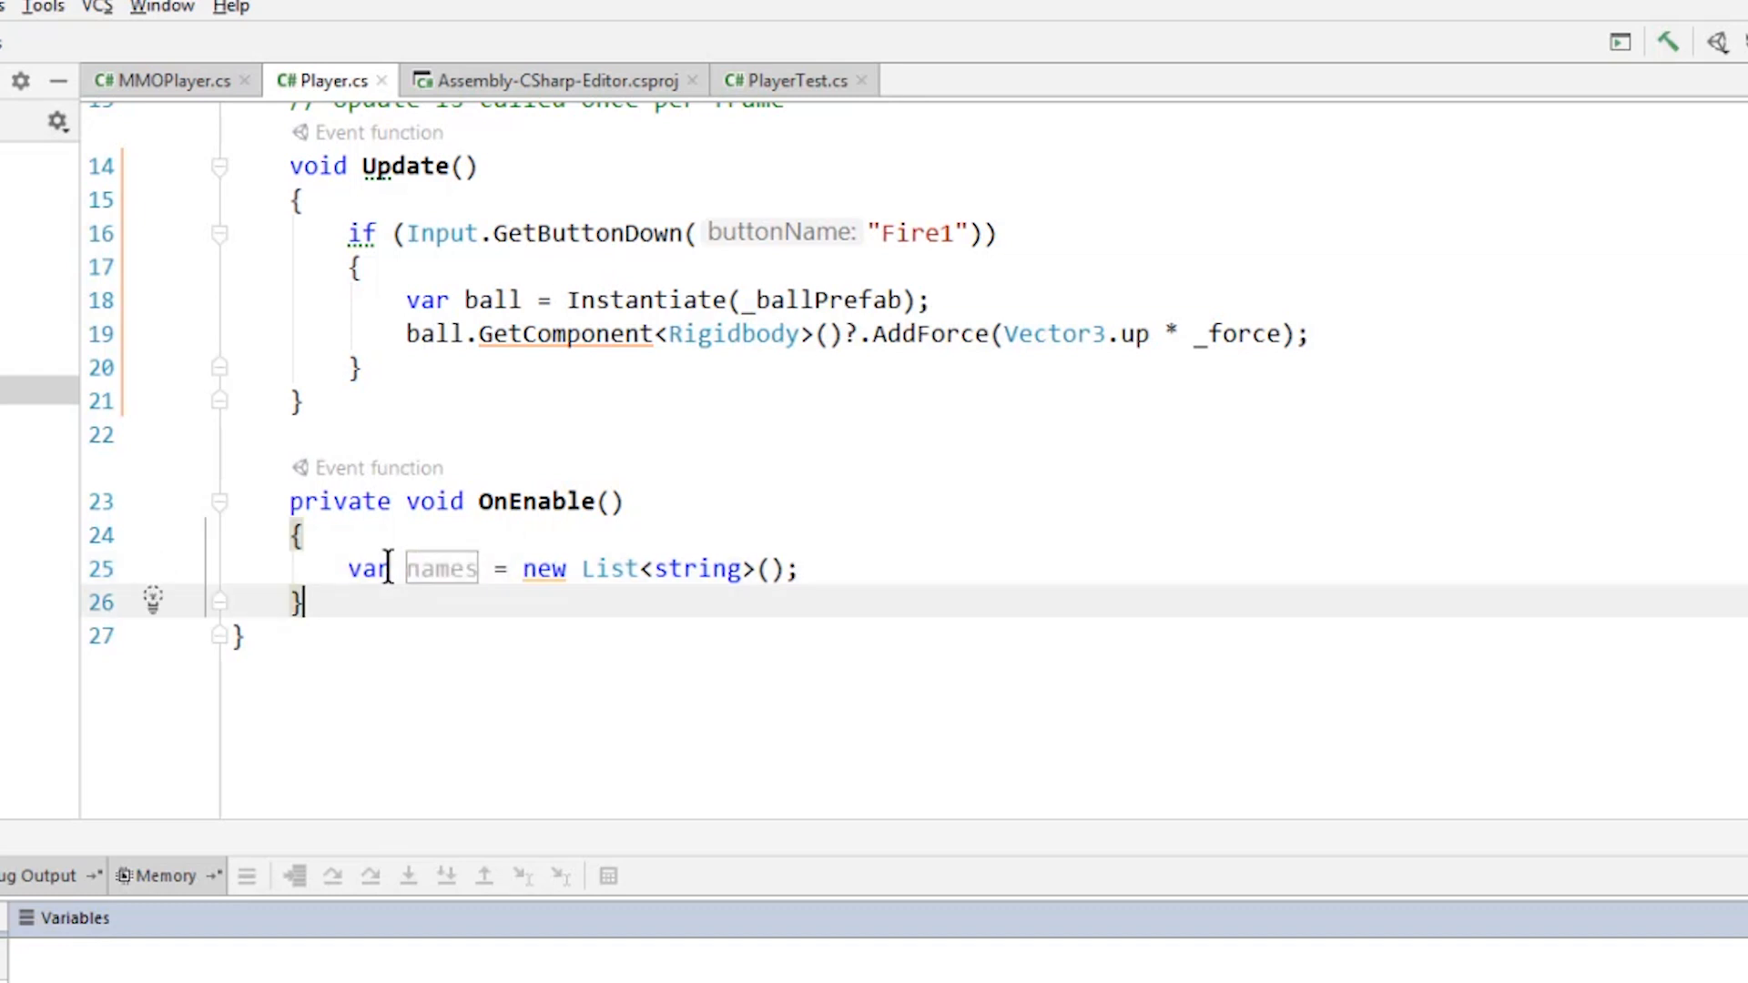
pyautogui.moveTo(544, 568)
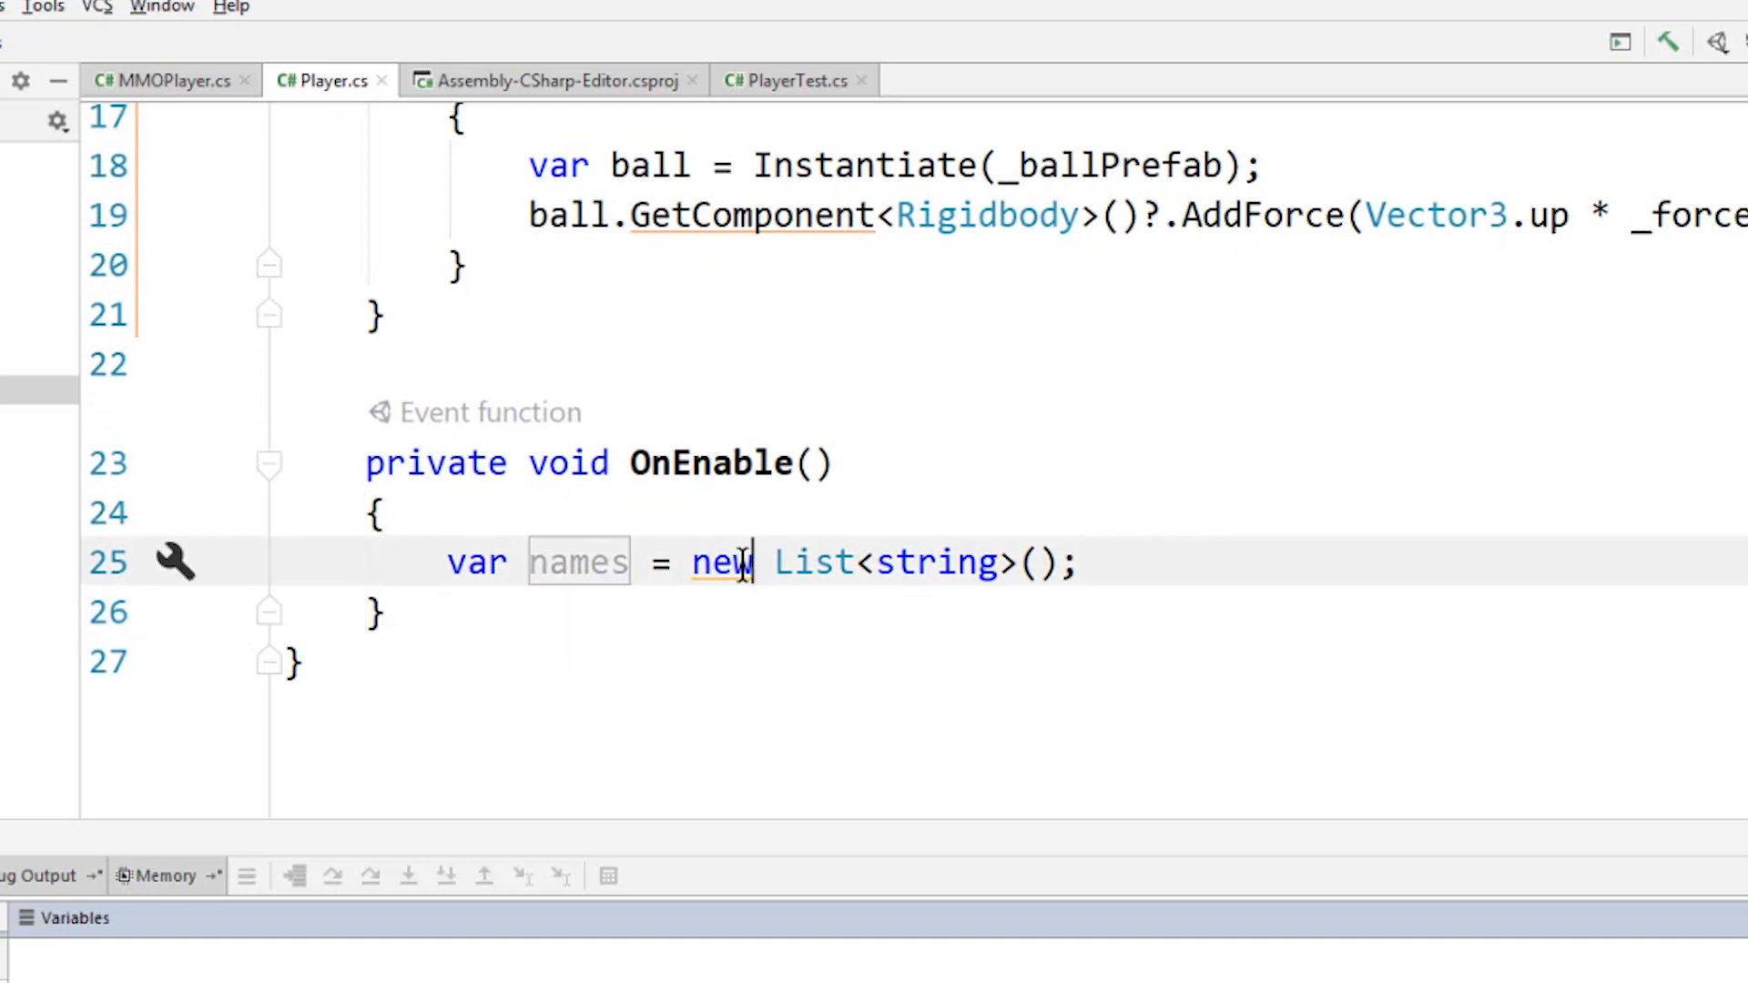
pyautogui.moveTo(725, 562)
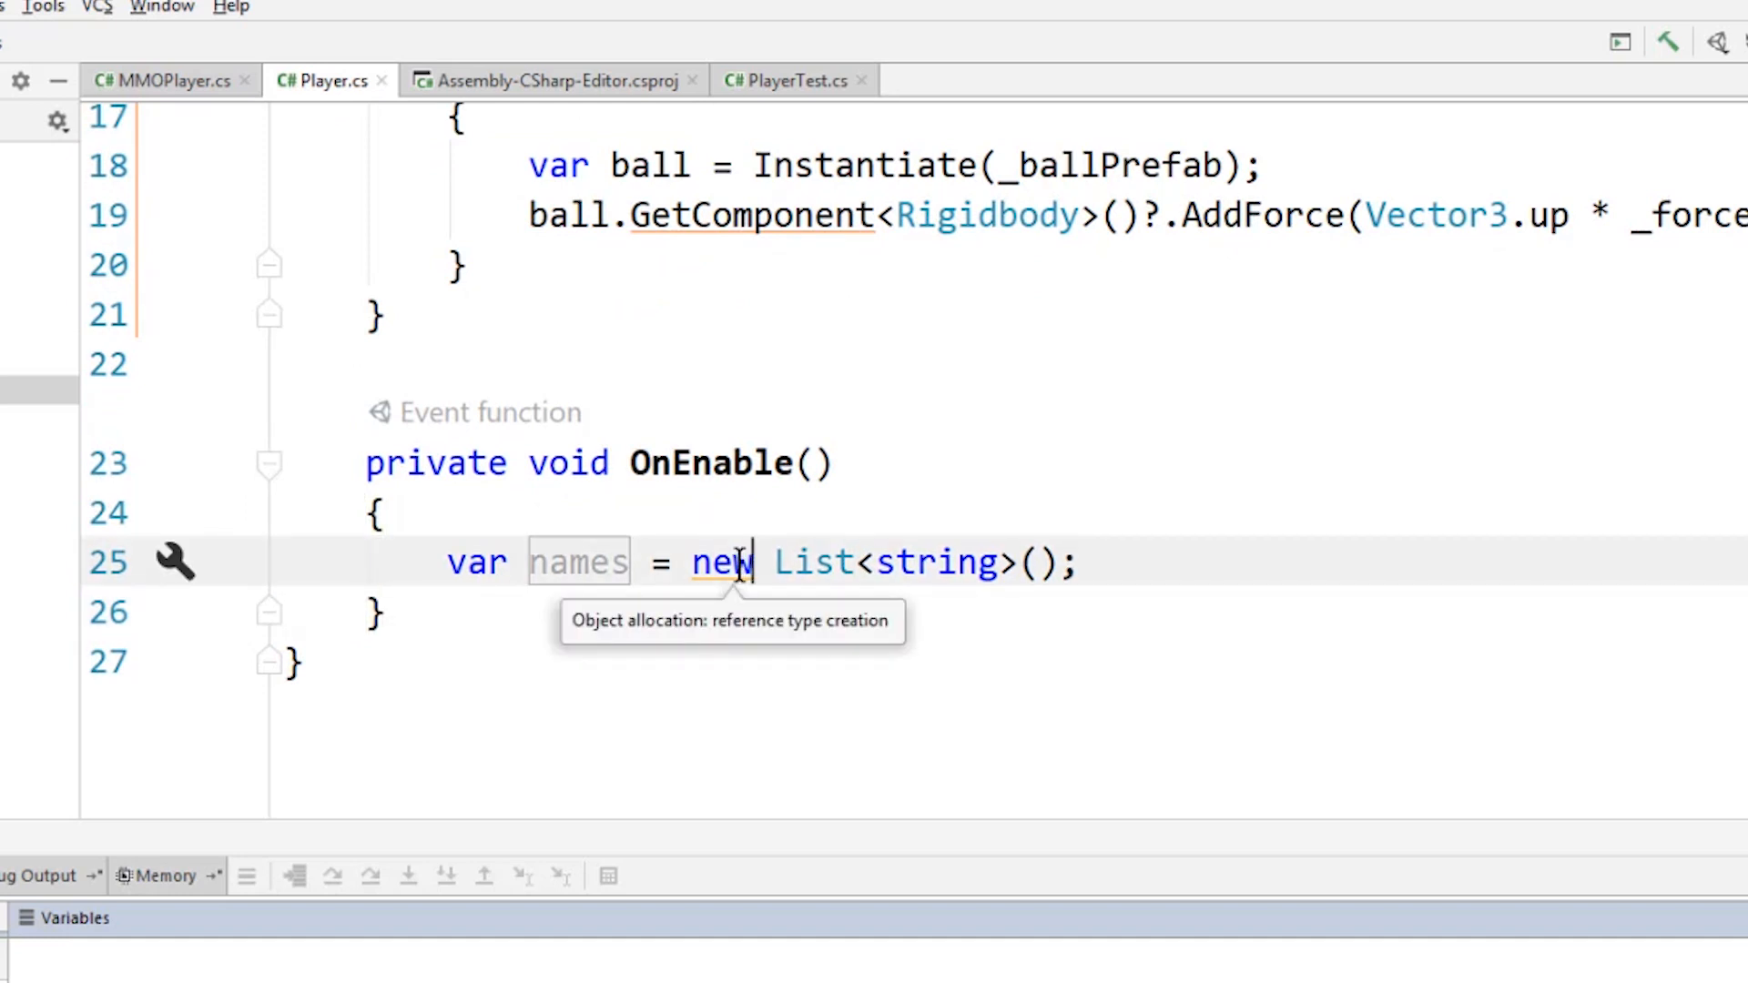
pyautogui.moveTo(646, 562)
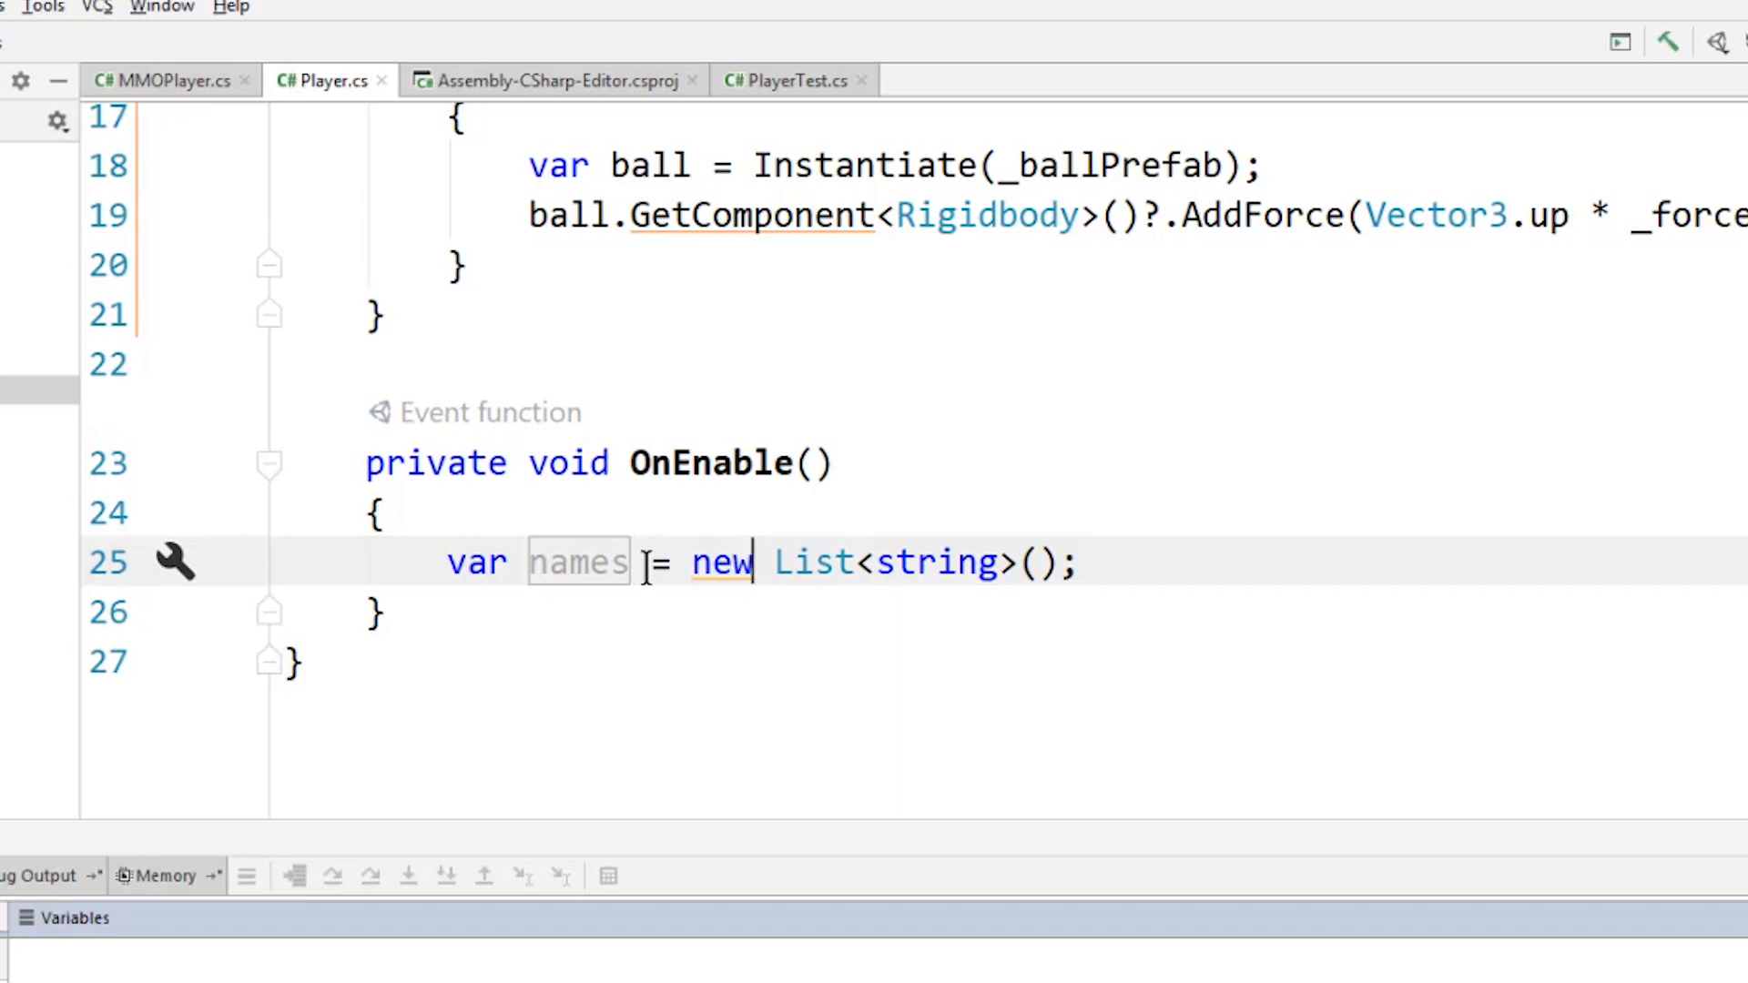